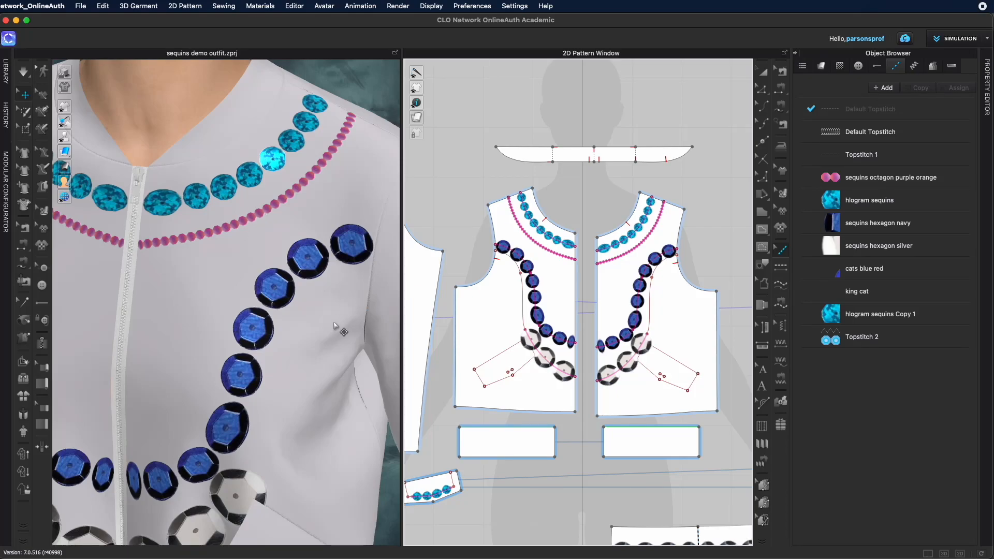
pyautogui.moveTo(348, 191)
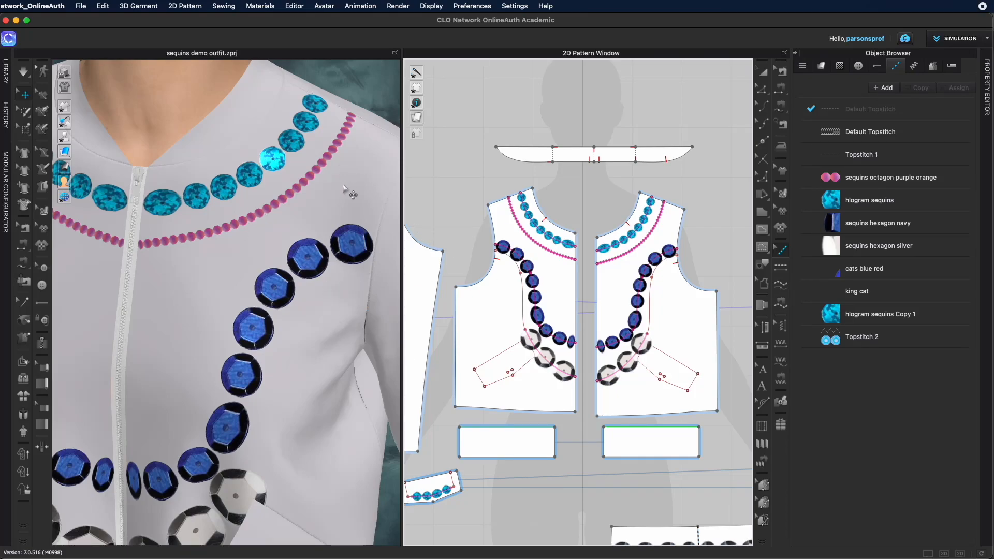
pyautogui.moveTo(247, 238)
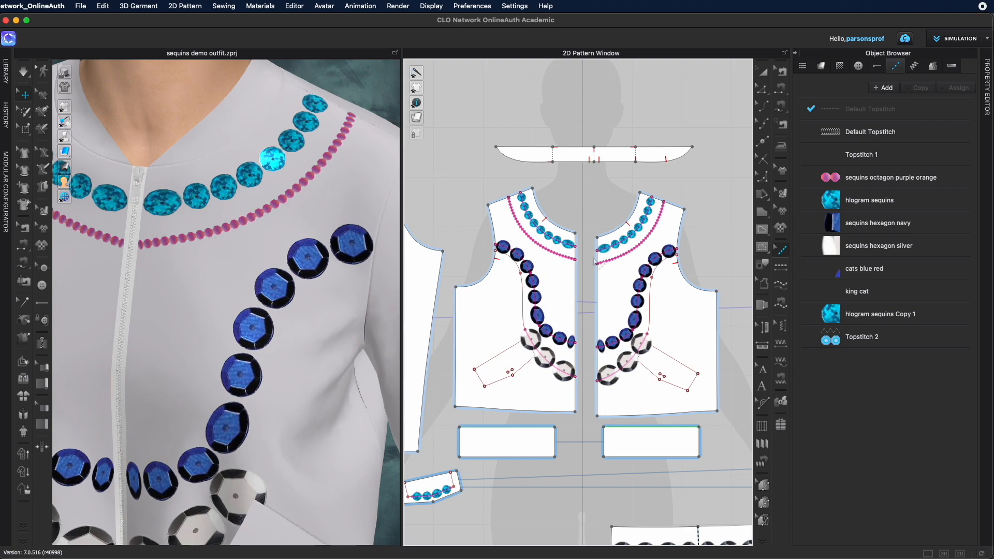
pyautogui.moveTo(854, 184)
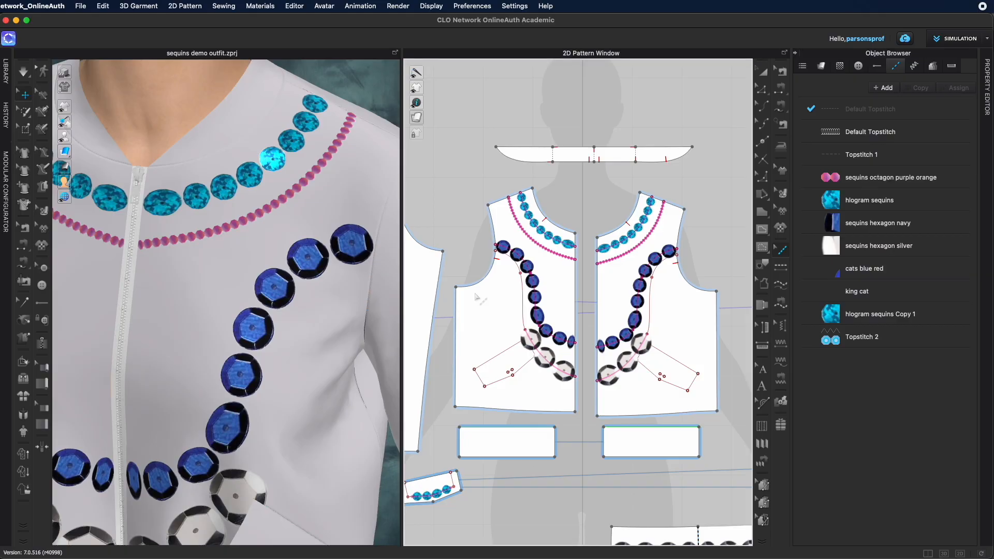
pyautogui.moveTo(262, 213)
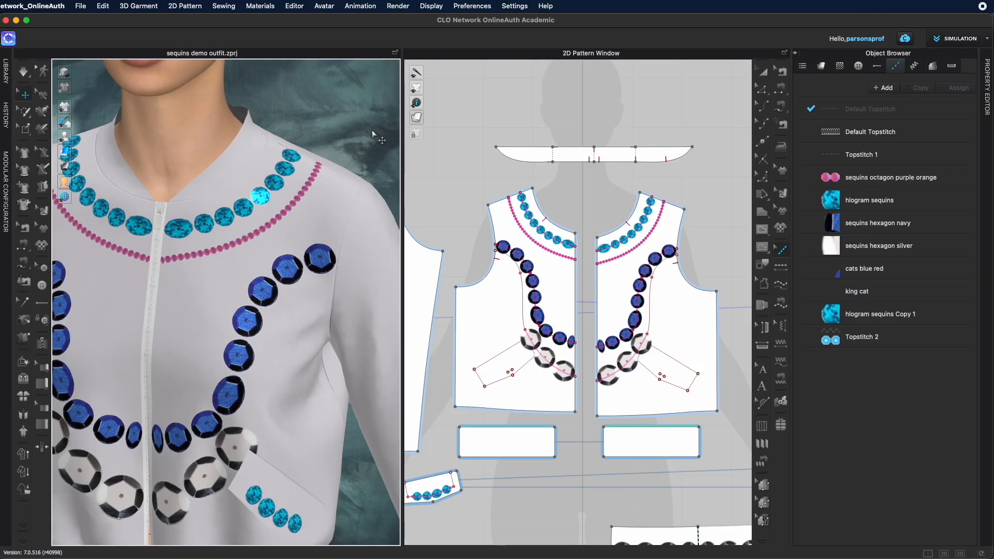
pyautogui.moveTo(295, 227)
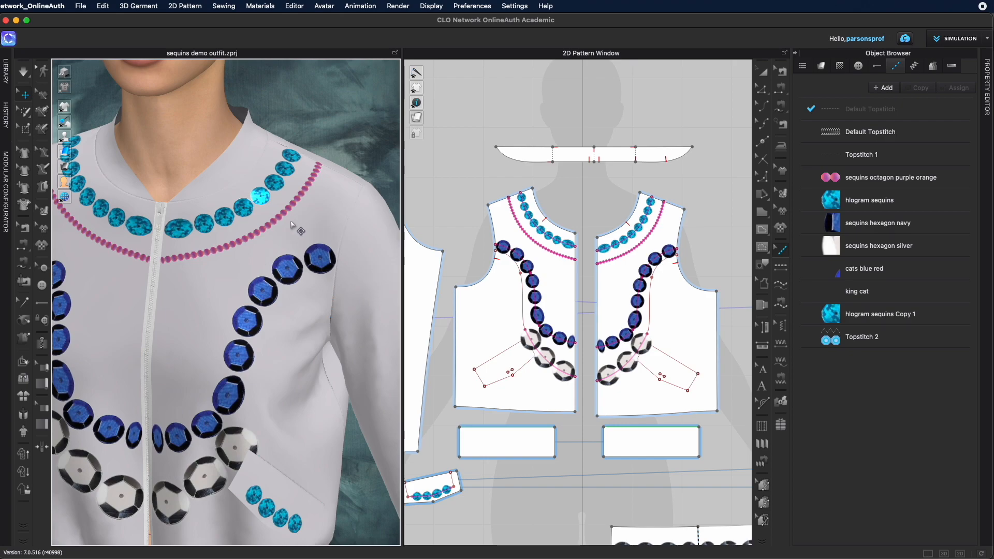
pyautogui.moveTo(308, 227)
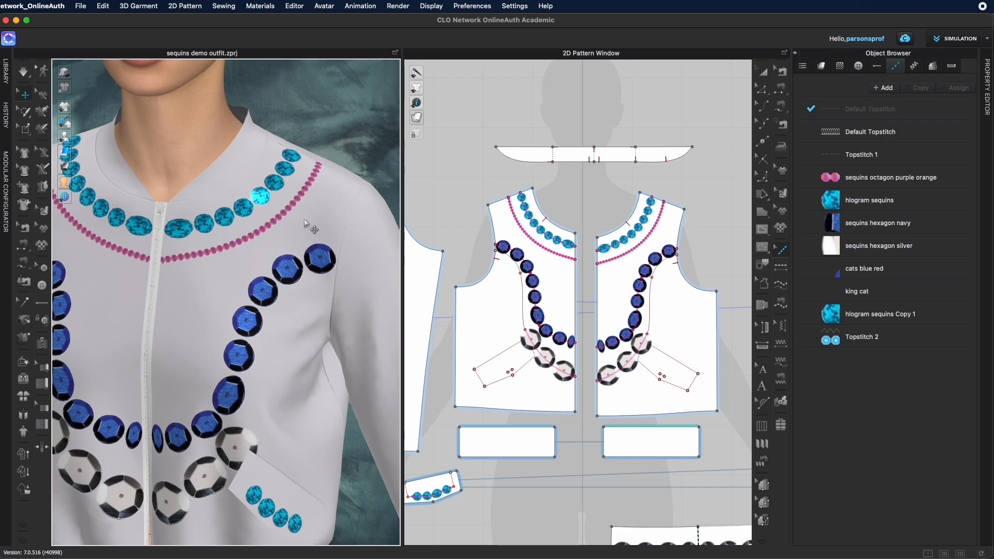
pyautogui.moveTo(469, 174)
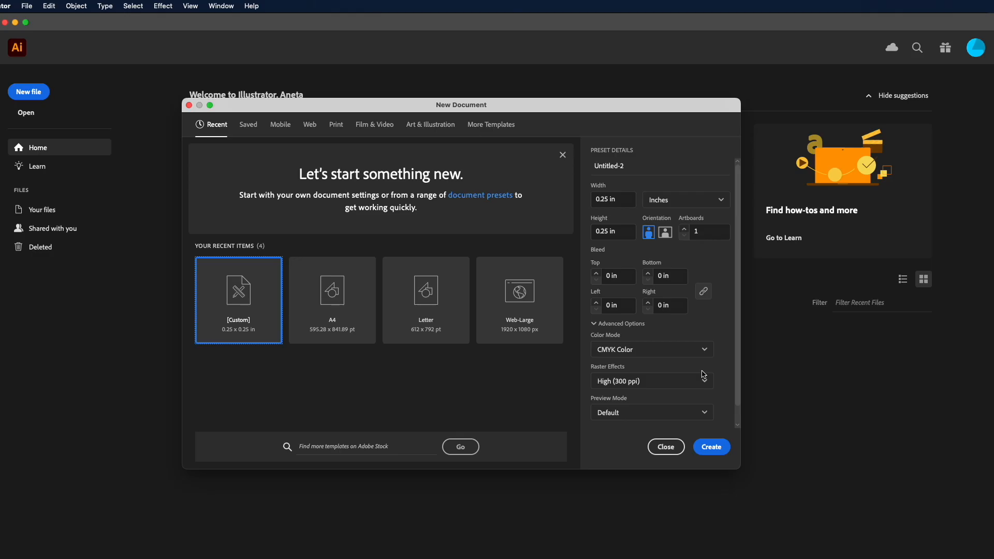
pyautogui.moveTo(507, 346)
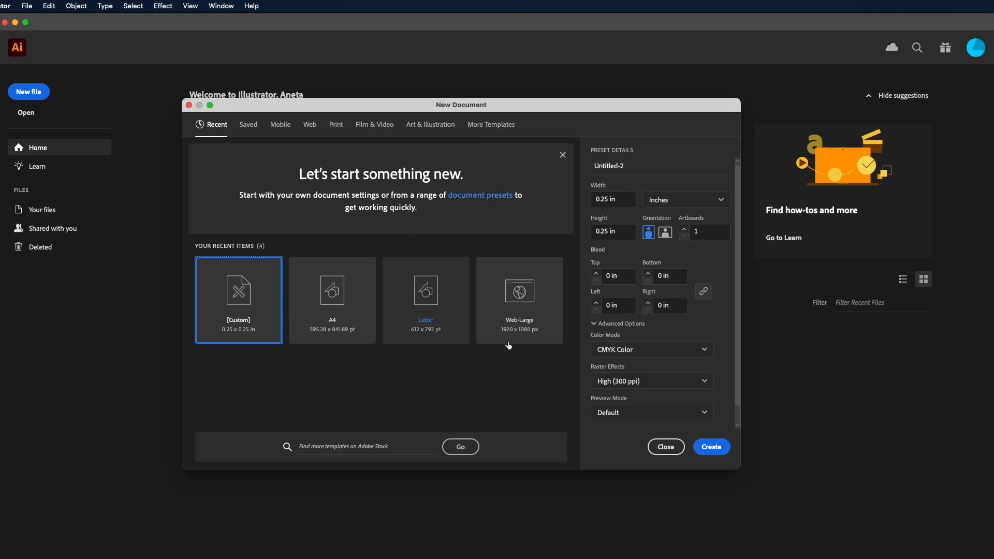
pyautogui.moveTo(436, 287)
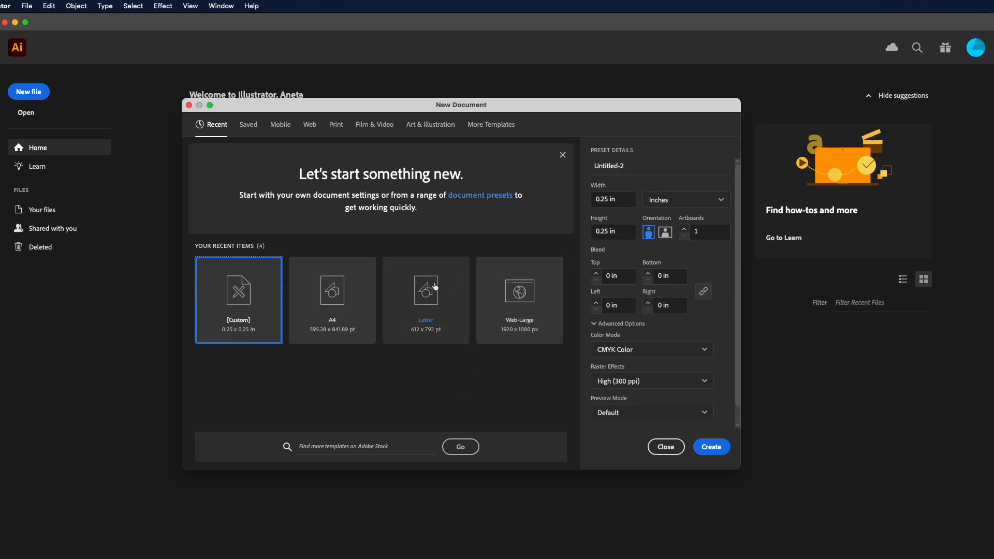
pyautogui.moveTo(582, 196)
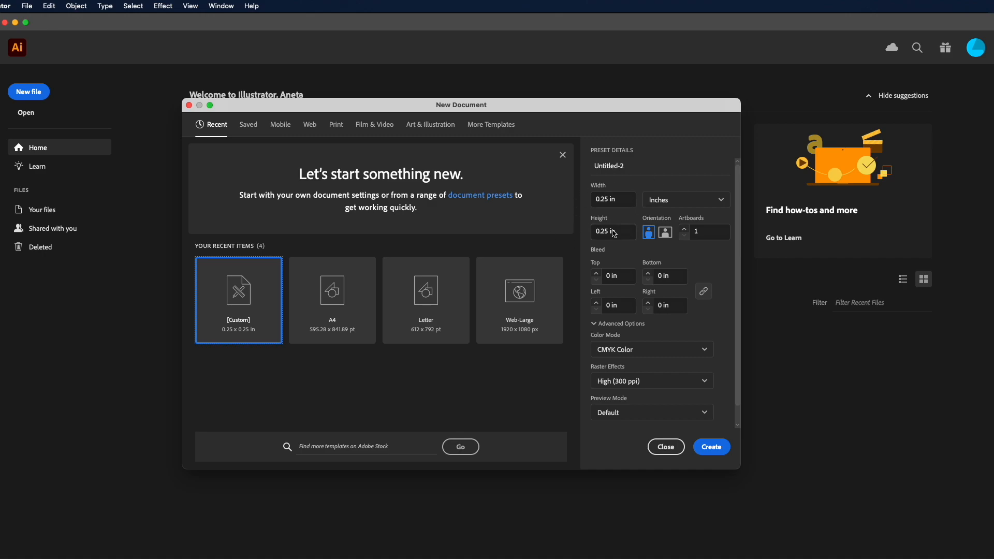
# Step: Create a new 0.25 × 0.25 inch CMYK document
pyautogui.click(611, 199)
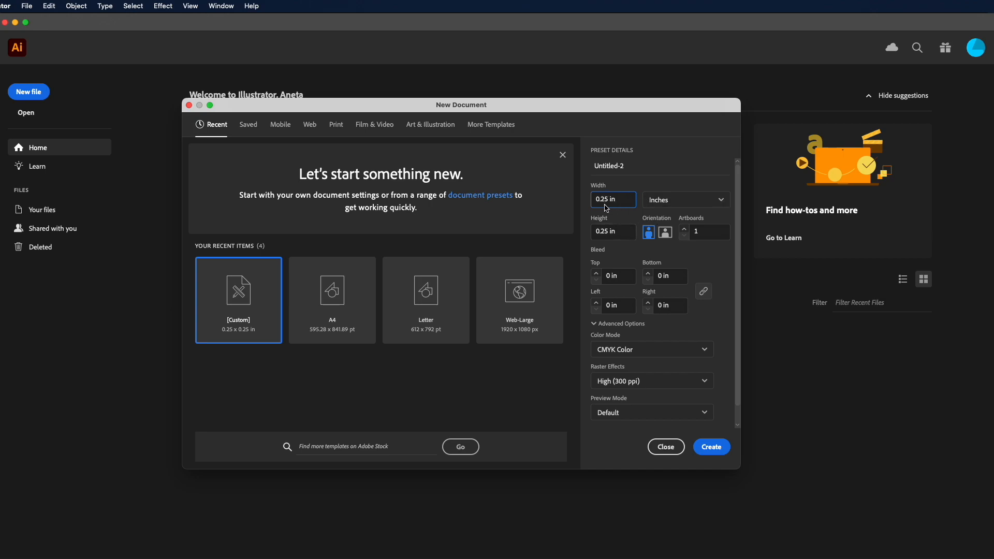
pyautogui.moveTo(606, 211)
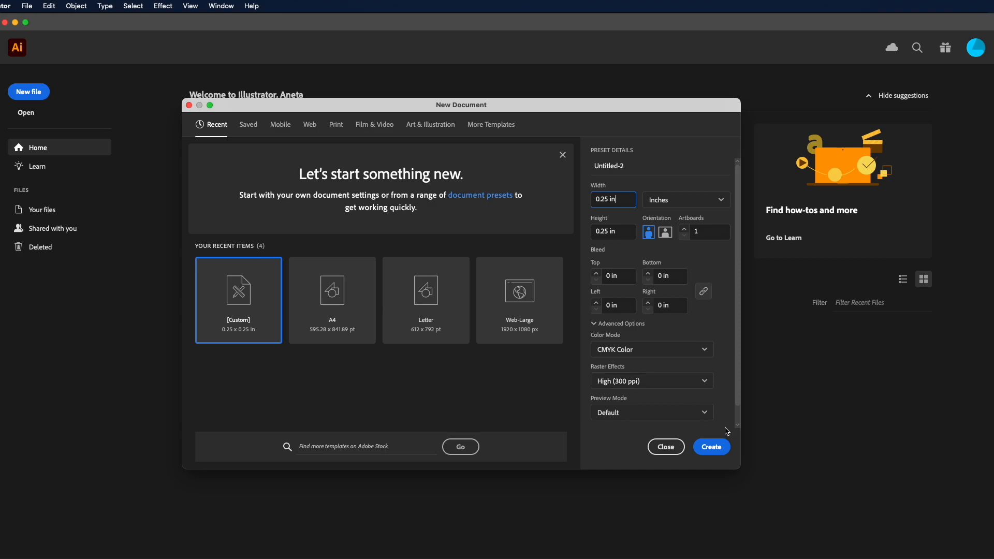
pyautogui.click(665, 447)
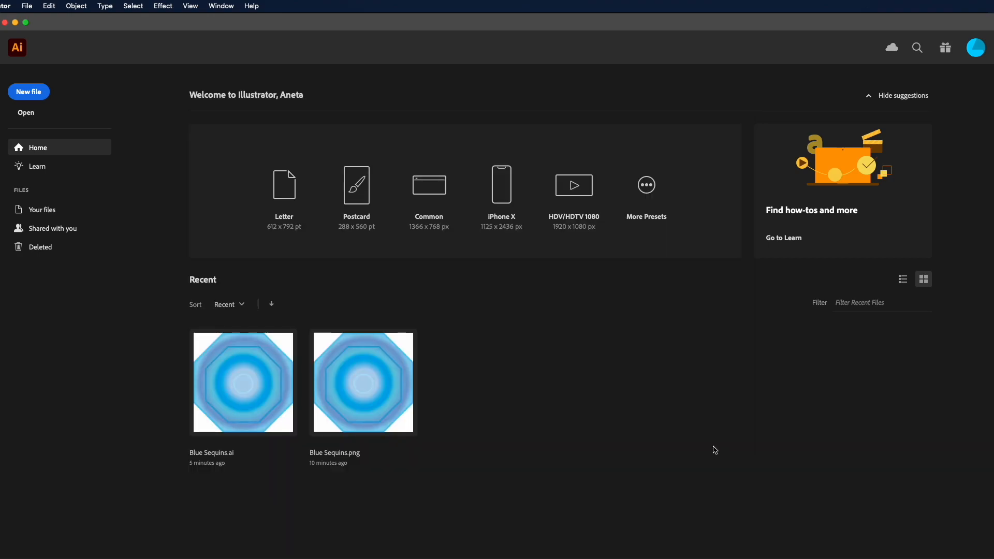
# Step: Define an eight-sided polygon with a 0.1009 in radius via the Polygon dialog
pyautogui.click(28, 93)
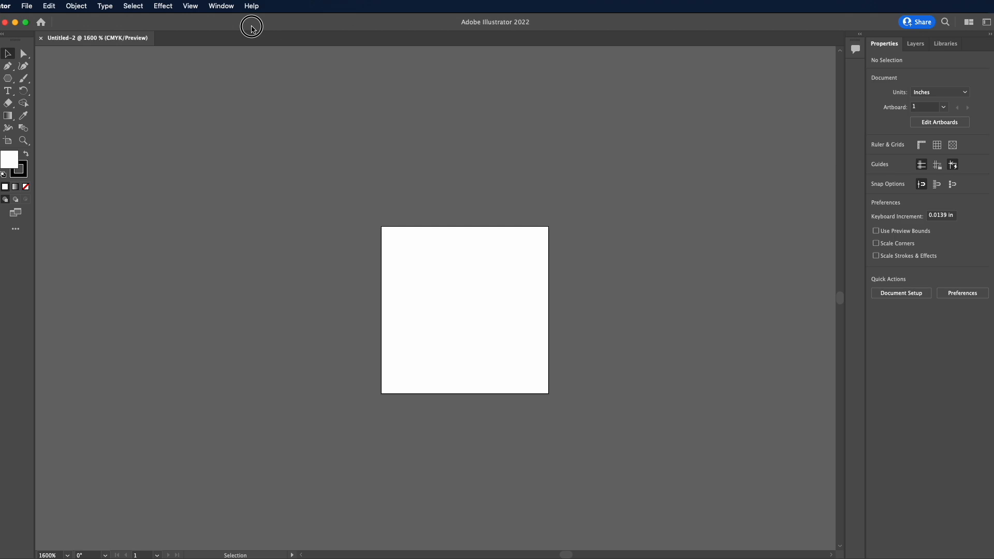
pyautogui.moveTo(9, 115)
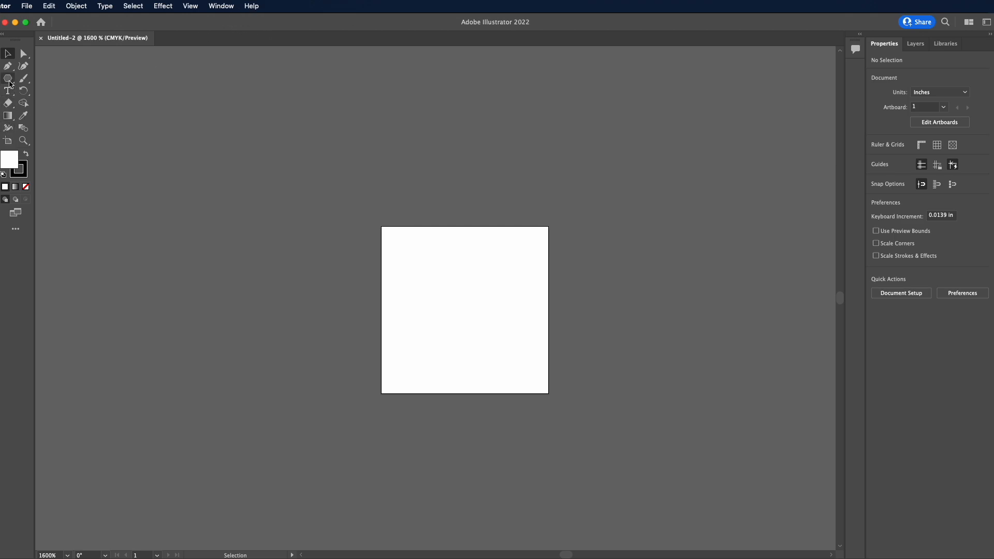
pyautogui.click(8, 79)
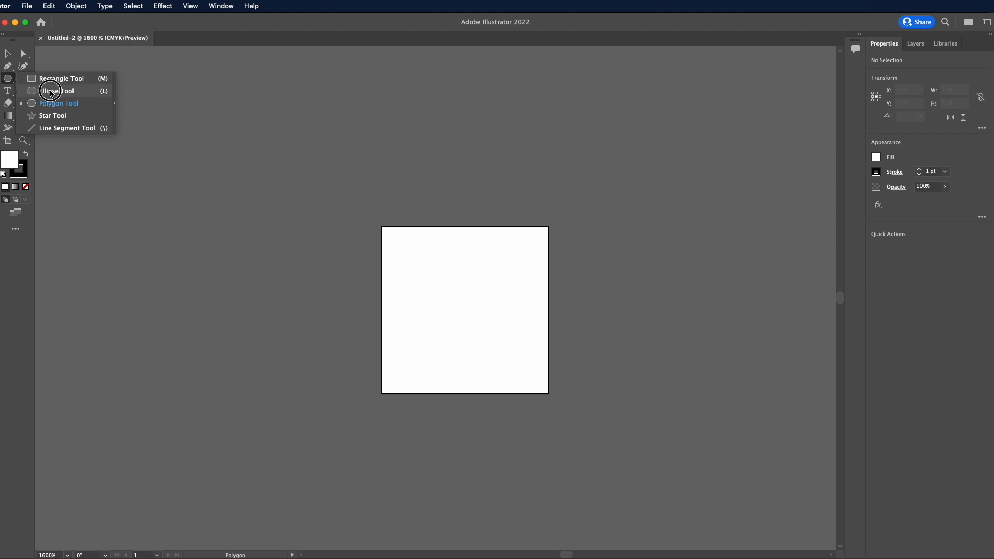
pyautogui.moveTo(63, 106)
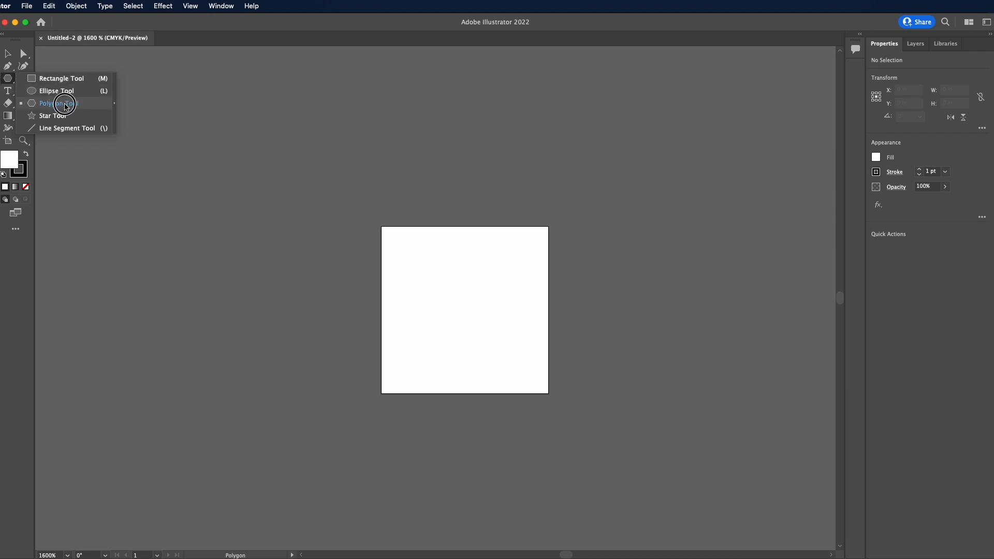
pyautogui.click(57, 102)
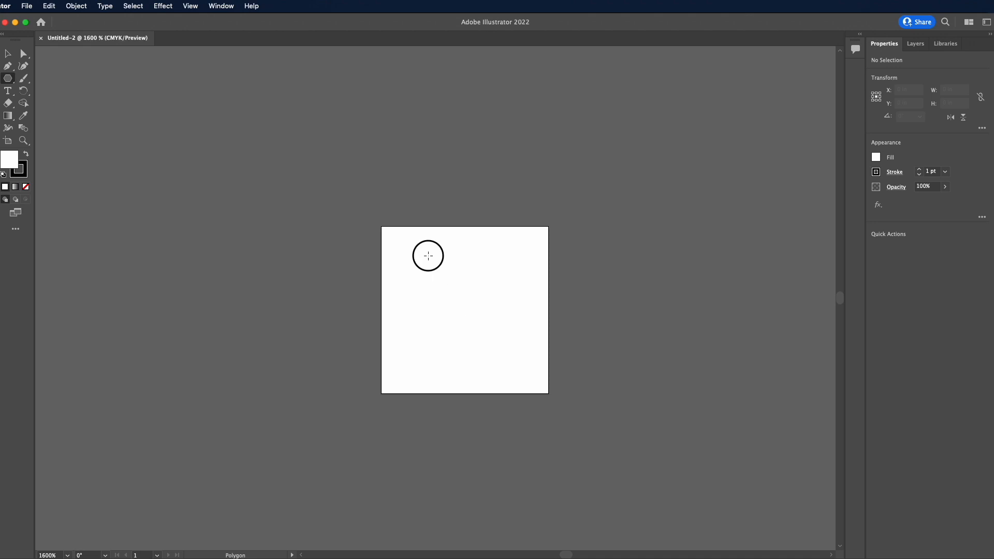
pyautogui.click(427, 256)
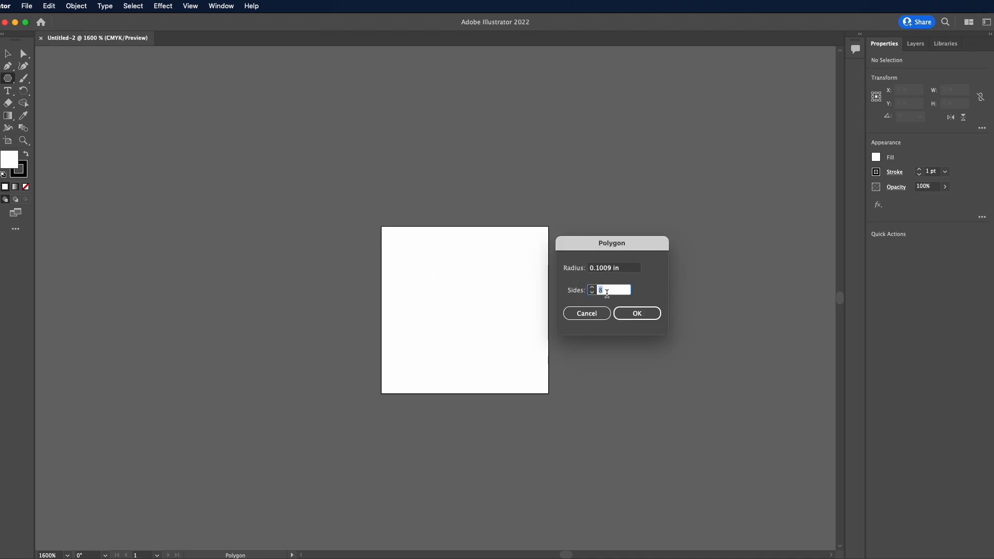
pyautogui.moveTo(450, 290)
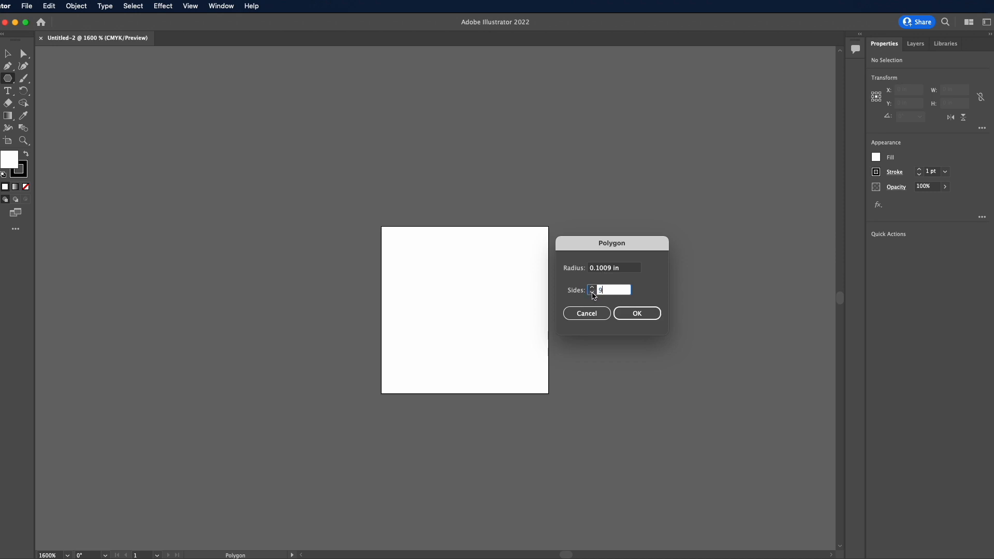
pyautogui.click(637, 313)
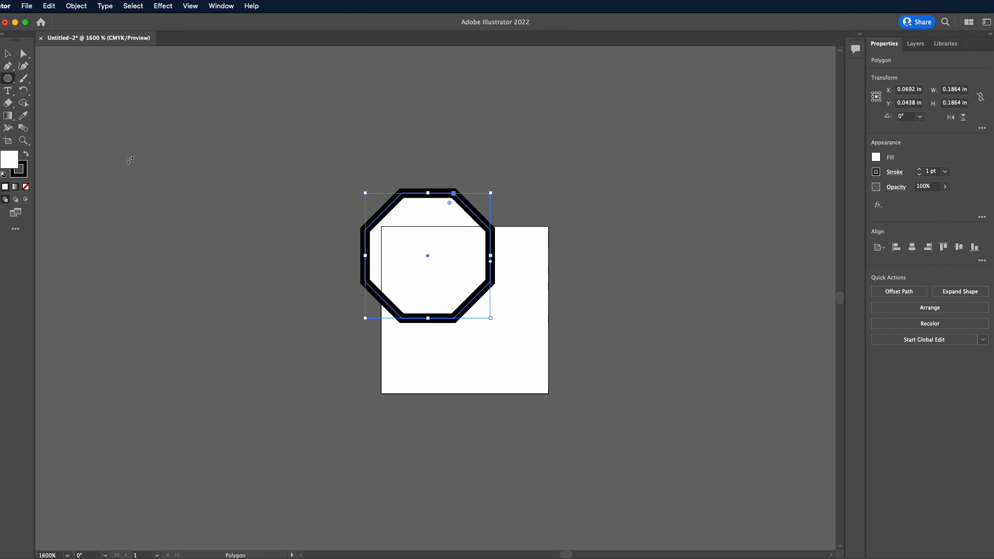
pyautogui.moveTo(945, 182)
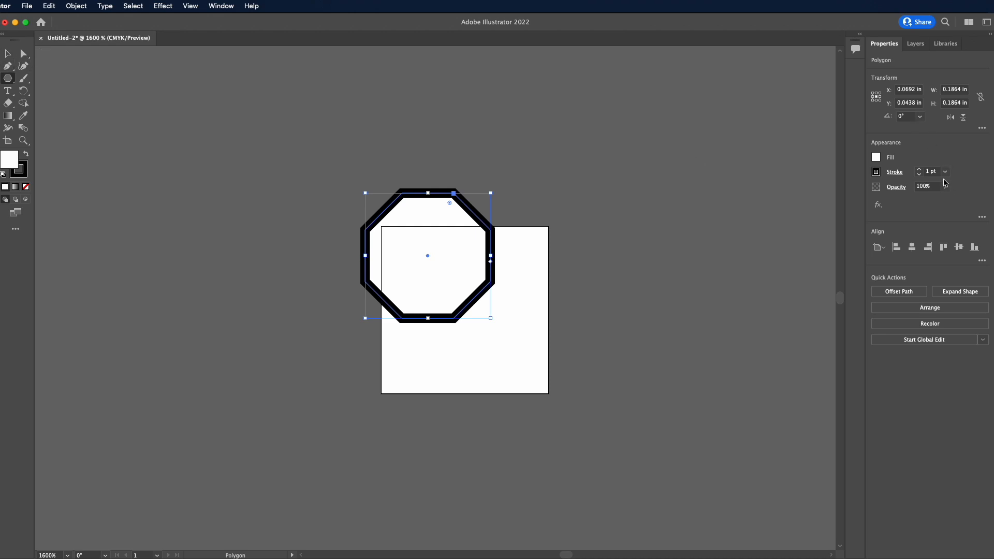
pyautogui.moveTo(887, 151)
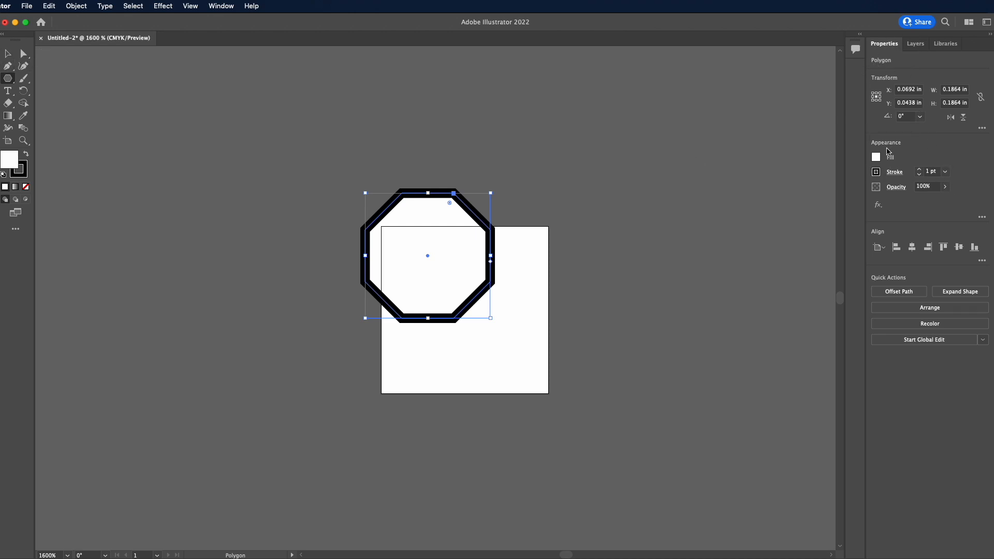
pyautogui.moveTo(913, 179)
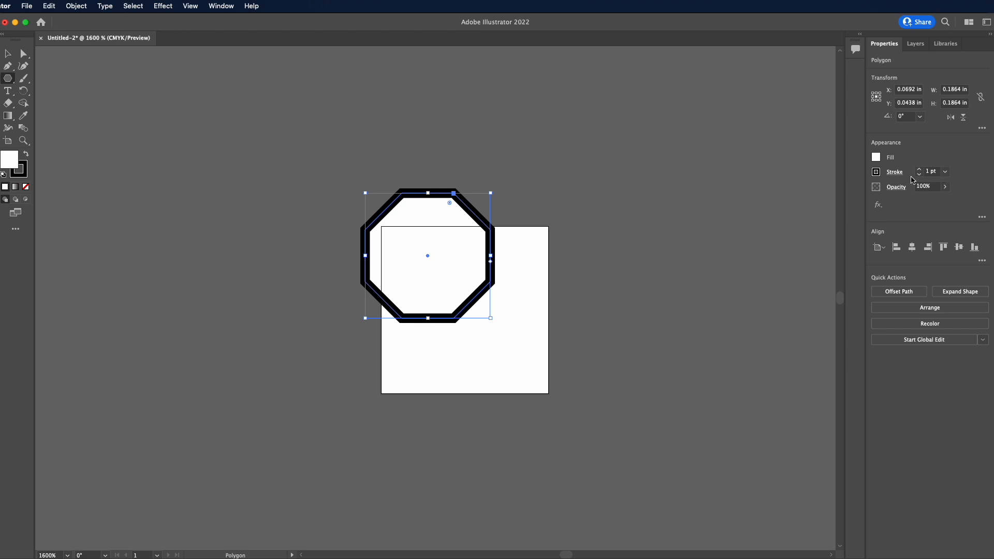
# Step: Give the white octagon a 0.25 pt outline and centre it on the artboard
pyautogui.click(918, 172)
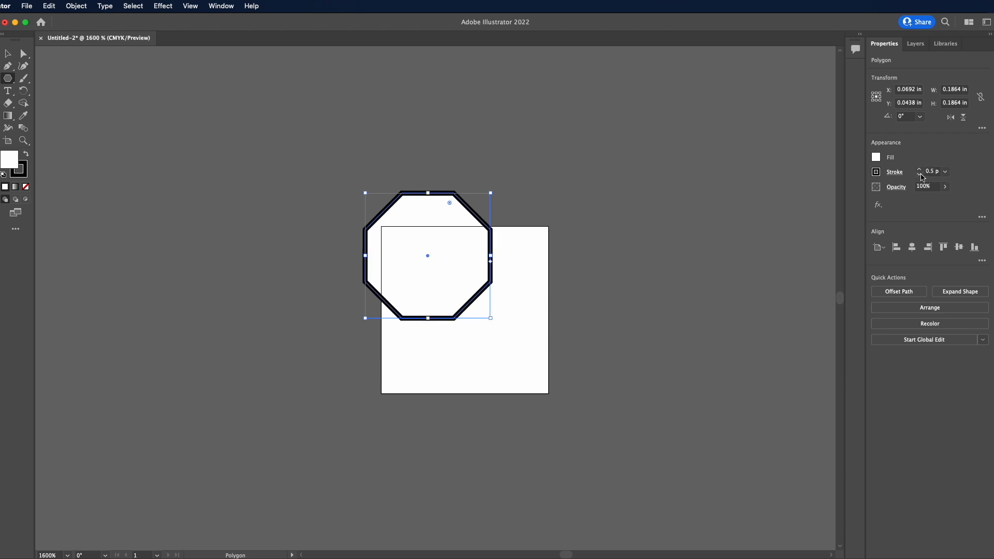
pyautogui.click(918, 174)
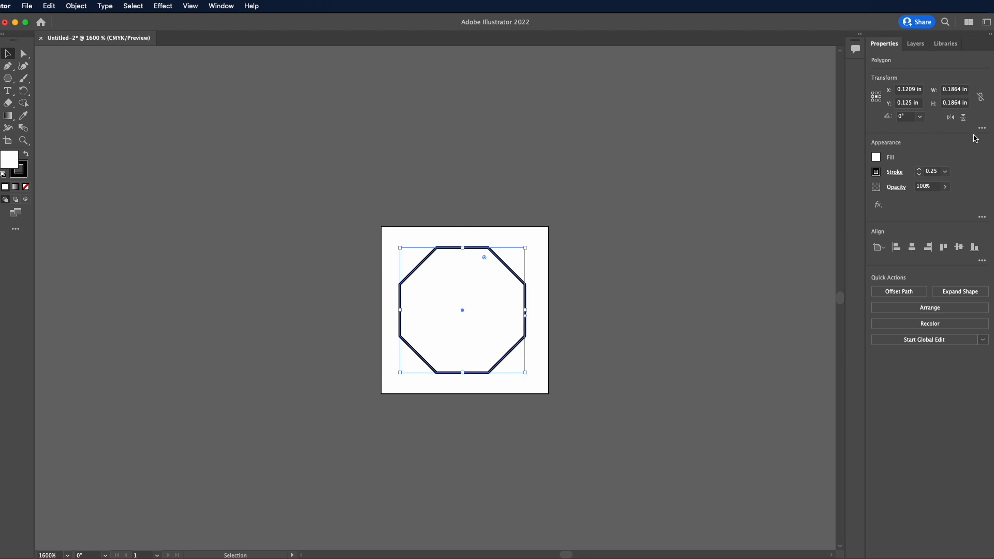
pyautogui.moveTo(907, 79)
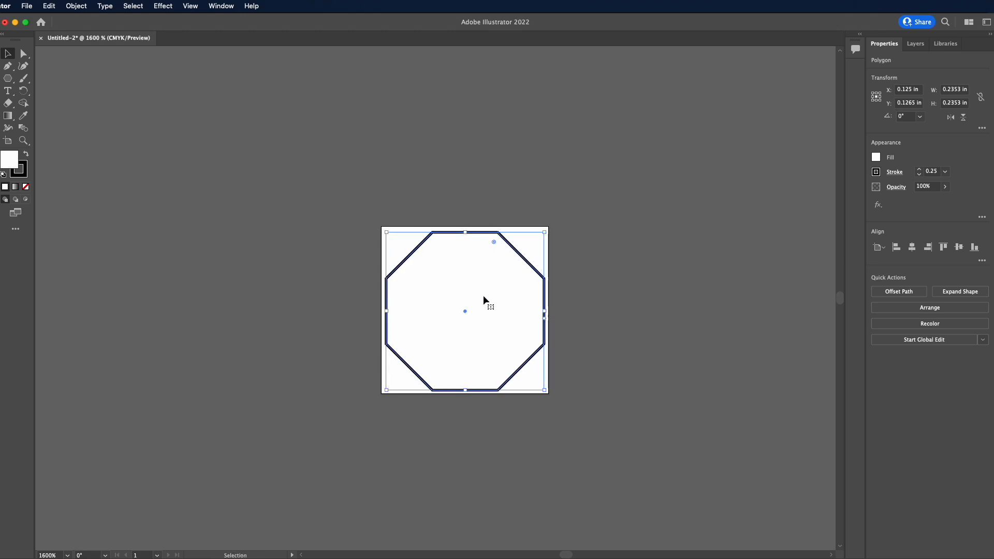
pyautogui.moveTo(488, 323)
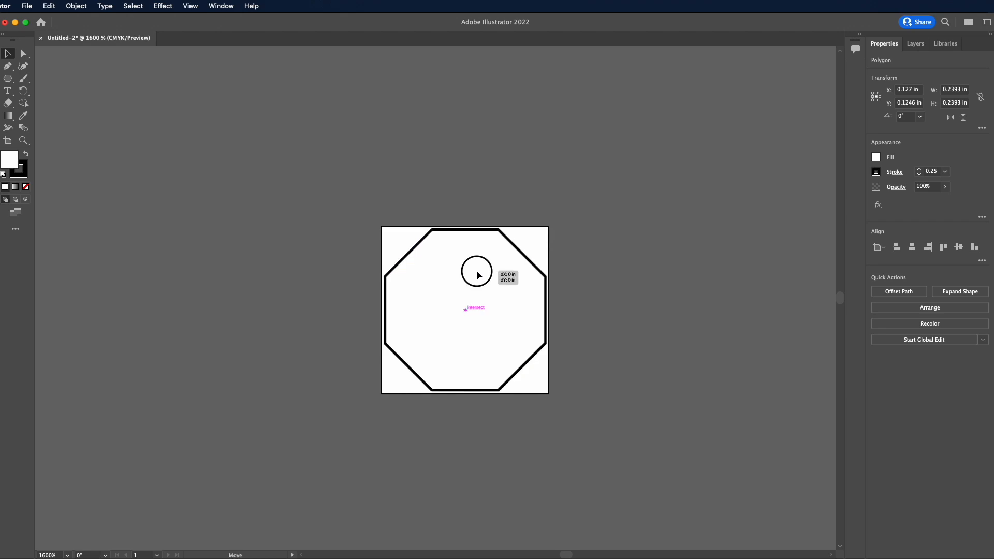
pyautogui.click(465, 310)
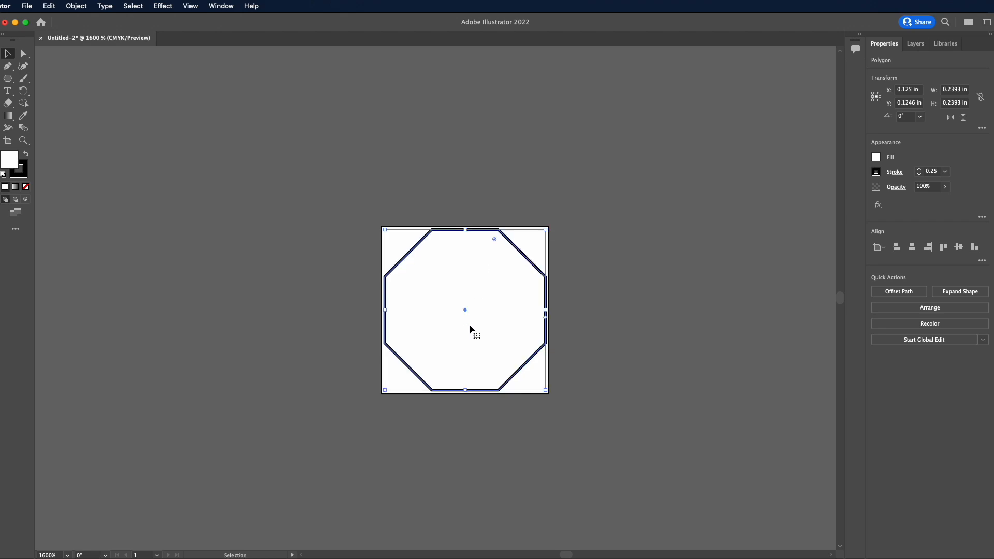
pyautogui.moveTo(437, 308)
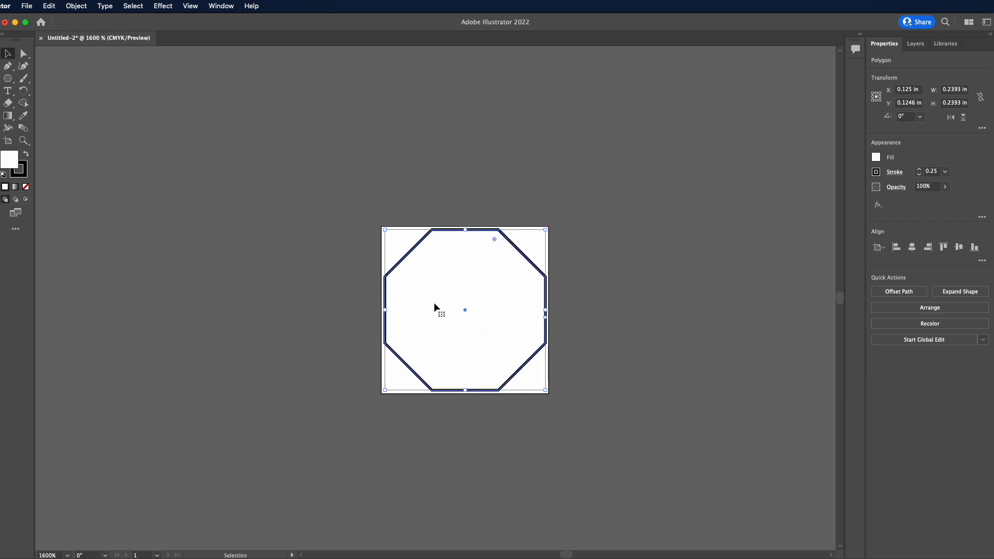
pyautogui.moveTo(400, 306)
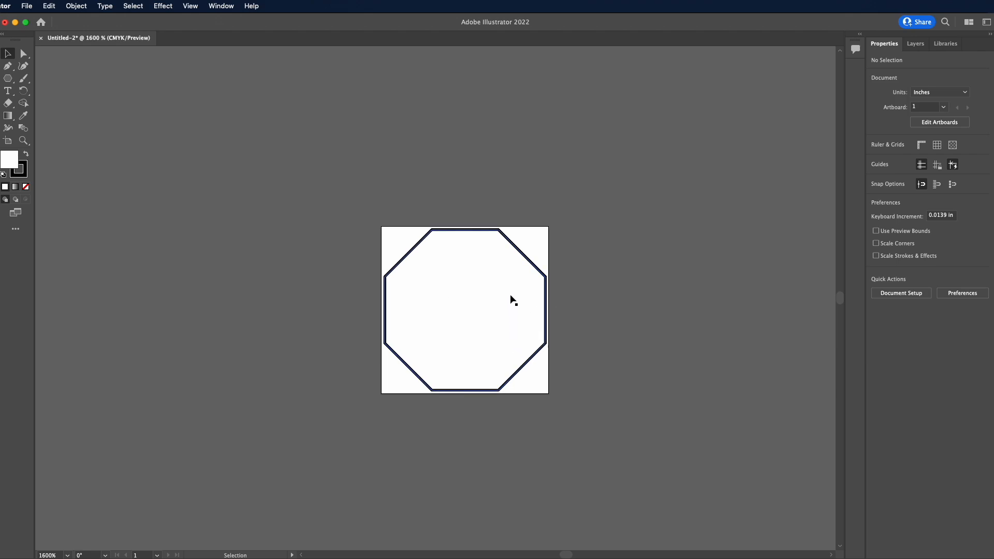
pyautogui.moveTo(493, 312)
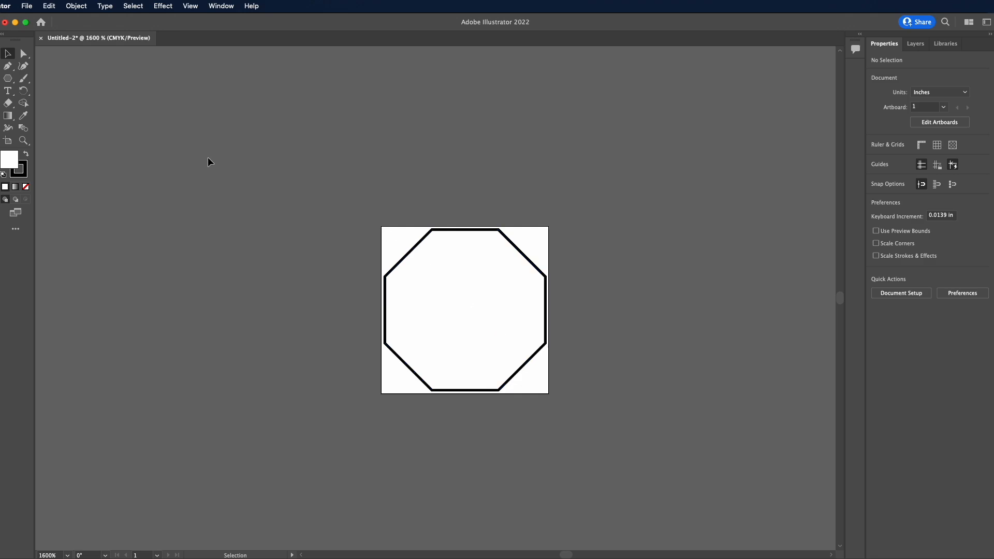
# Step: Add a smaller unfilled eight-sided octagon (0.1009 in radius) centred inside the first
pyautogui.click(9, 79)
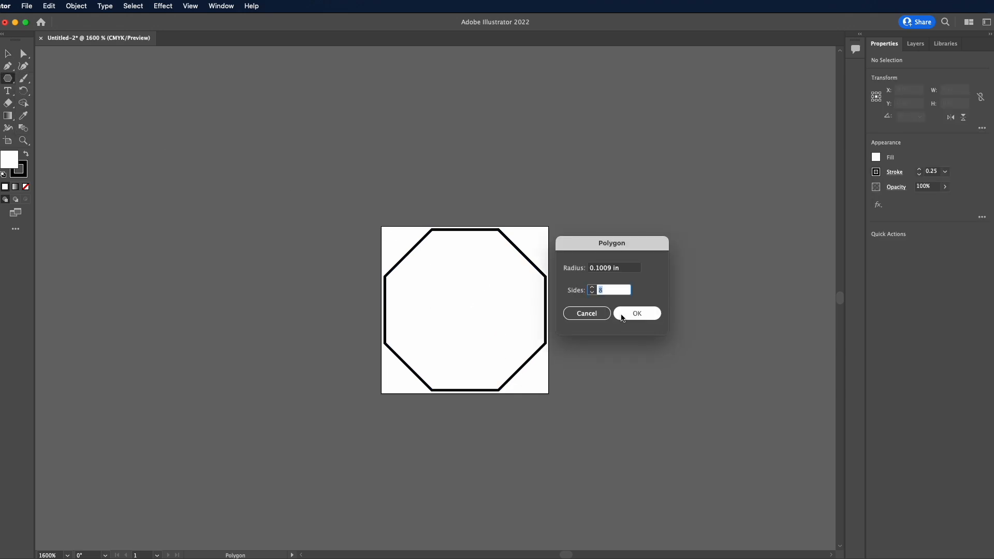
pyautogui.click(636, 313)
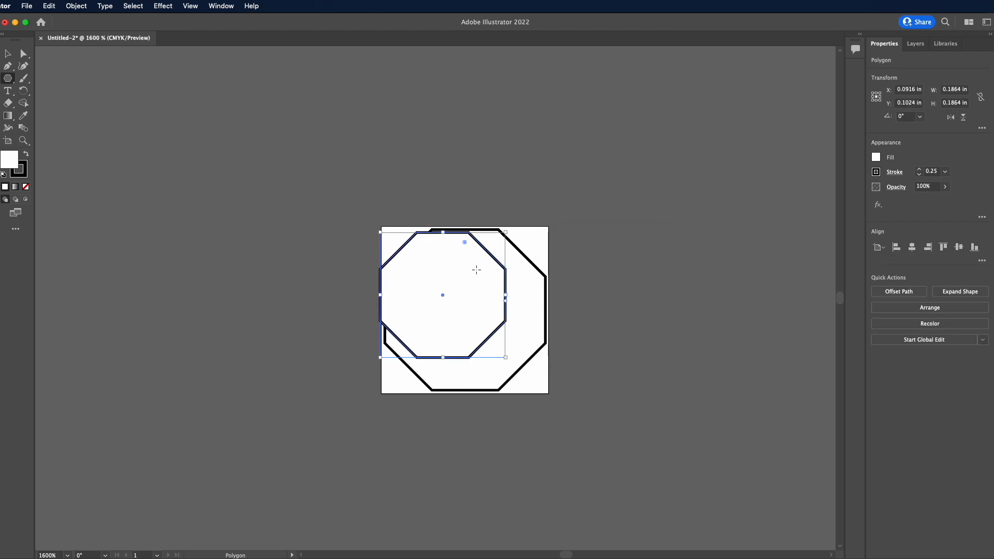
pyautogui.click(26, 185)
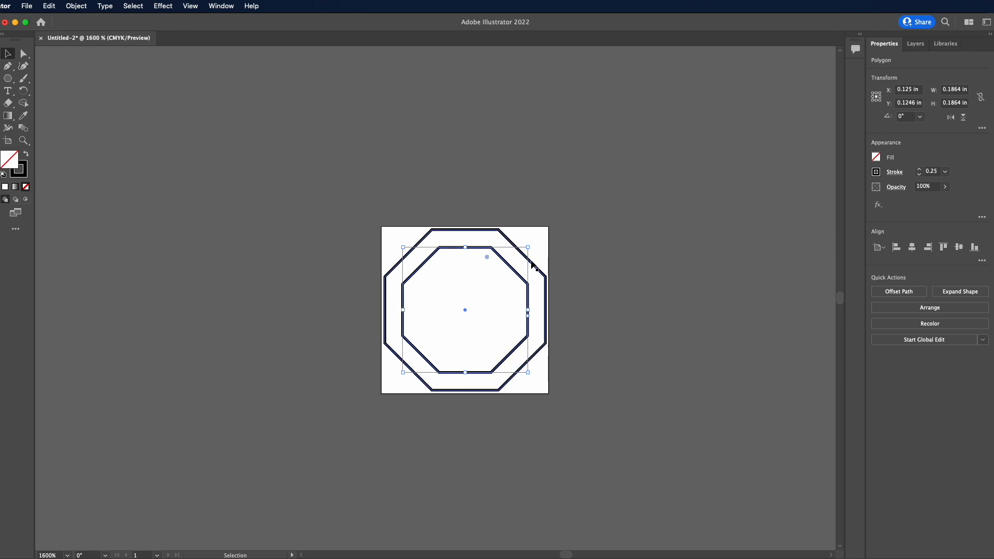
pyautogui.click(529, 419)
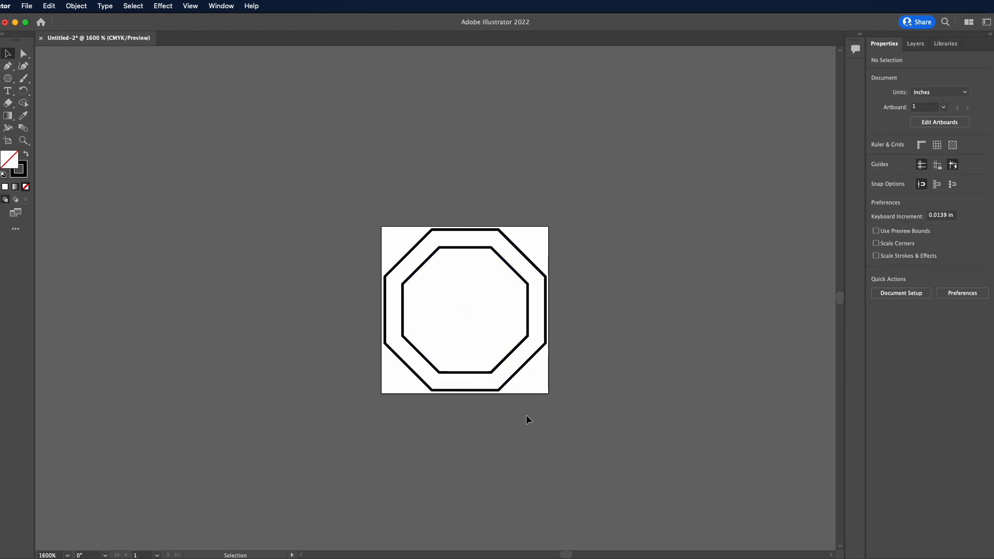
pyautogui.click(454, 258)
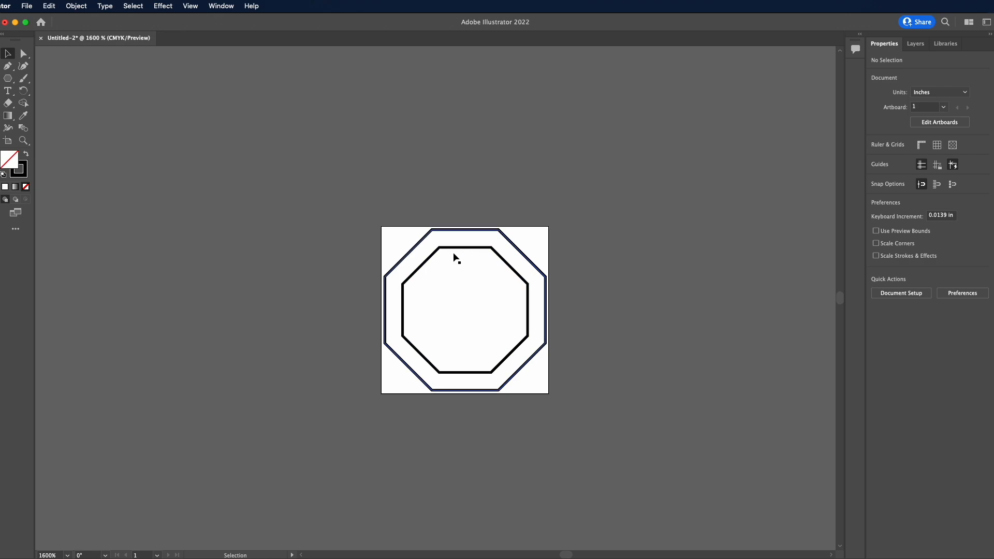
pyautogui.moveTo(454, 324)
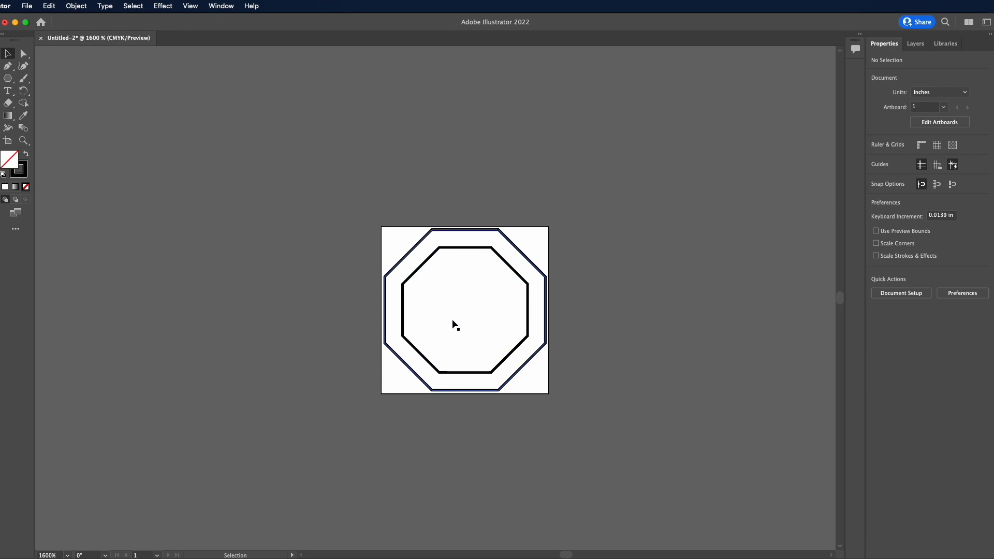
pyautogui.moveTo(397, 269)
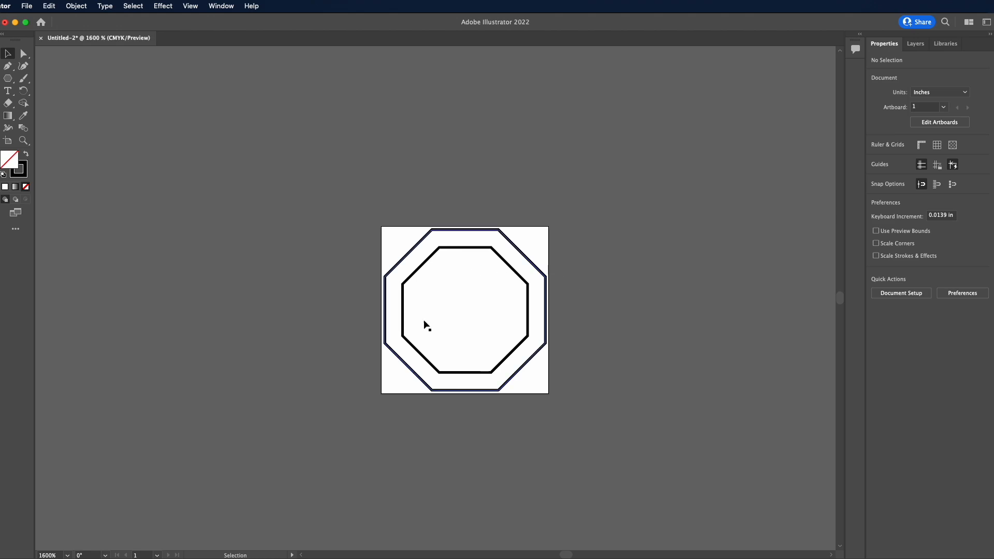
pyautogui.moveTo(10, 116)
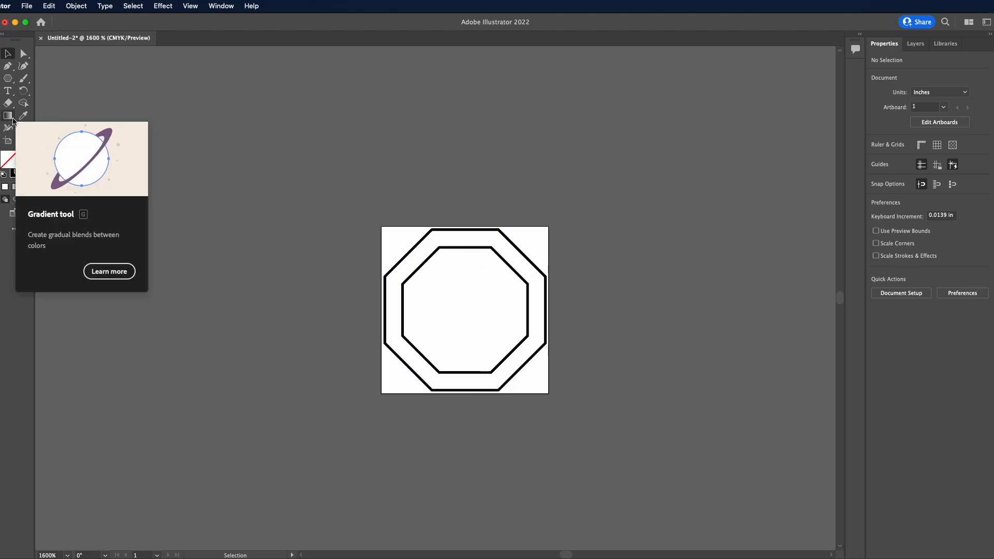
# Step: Apply a freeform gradient to the outer octagon with pink left and magenta top points
pyautogui.click(9, 115)
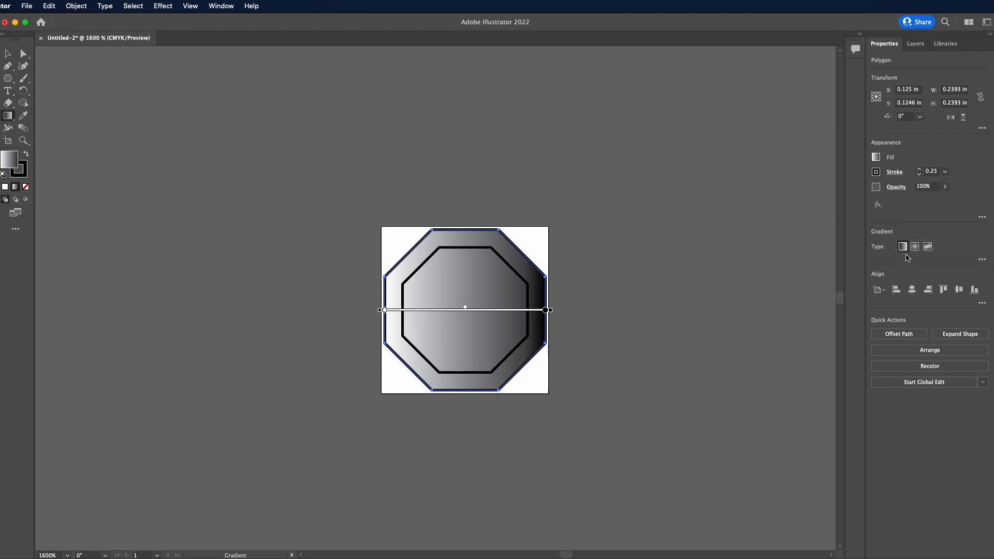
pyautogui.click(927, 246)
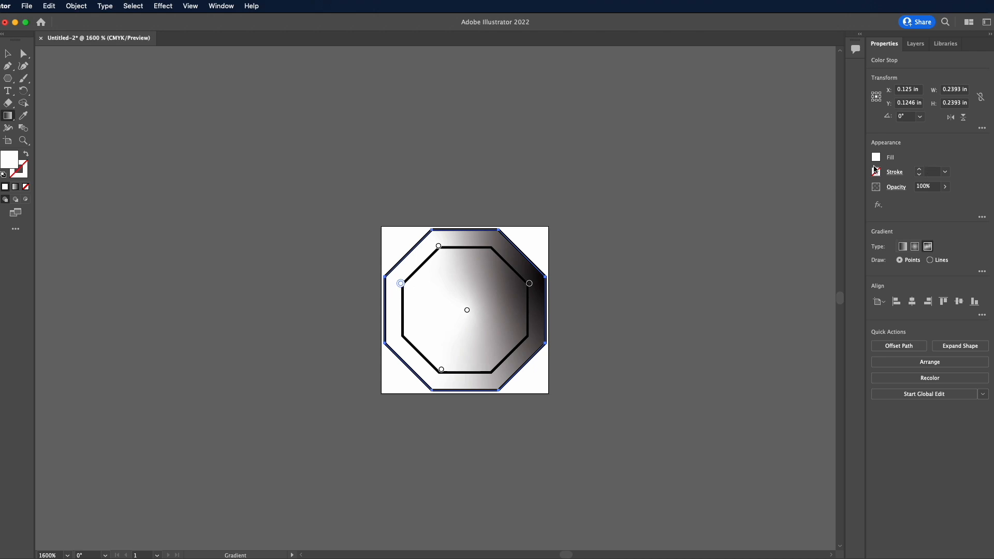
pyautogui.click(876, 157)
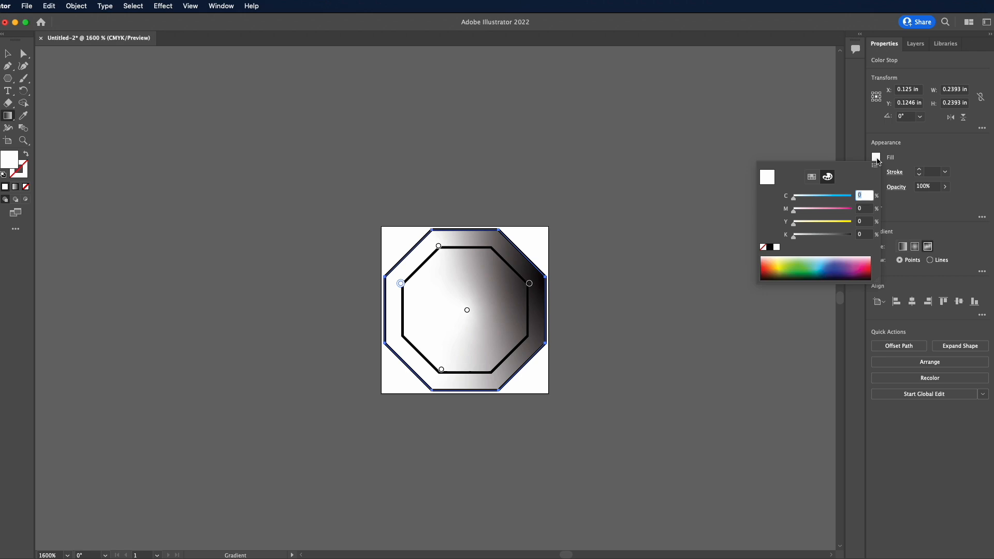
pyautogui.moveTo(890, 199)
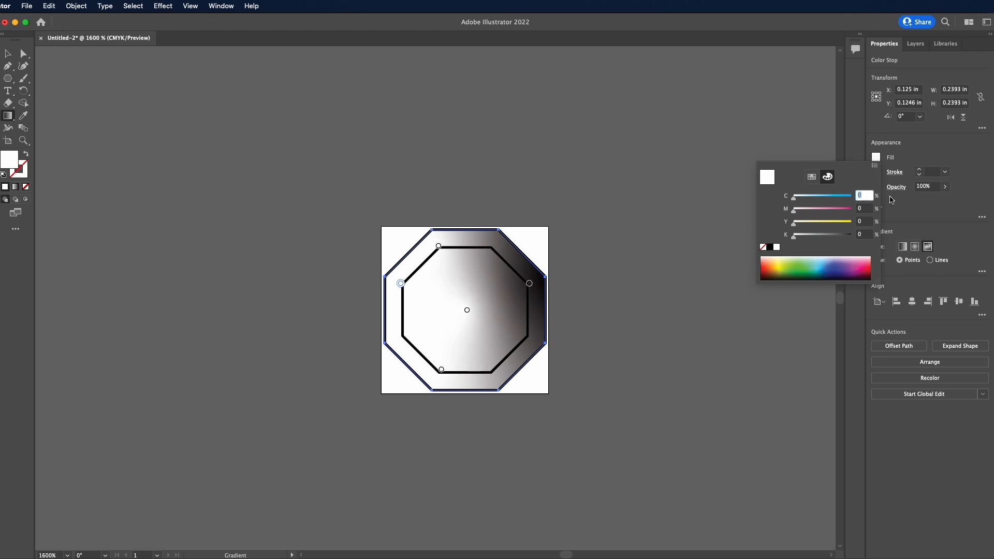
pyautogui.moveTo(783, 264)
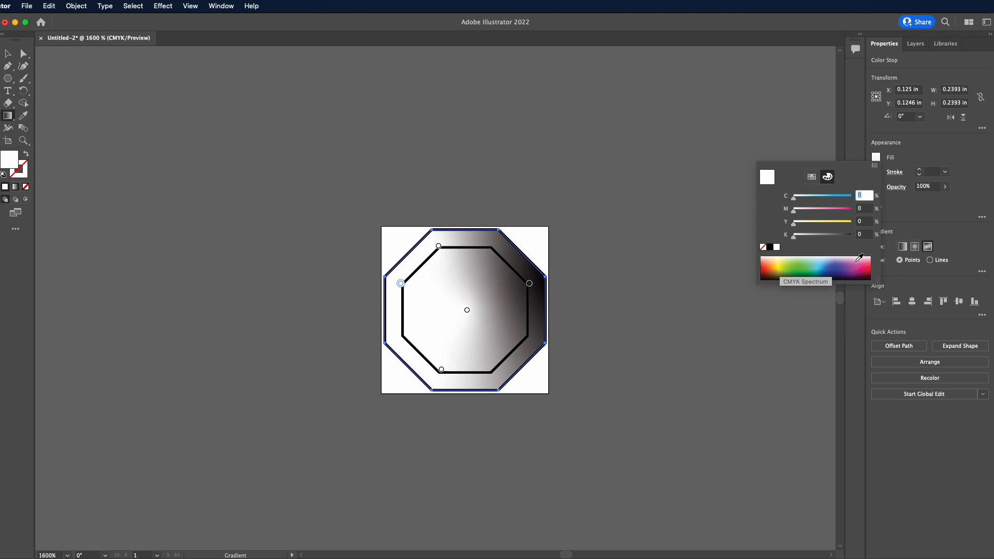
pyautogui.click(789, 267)
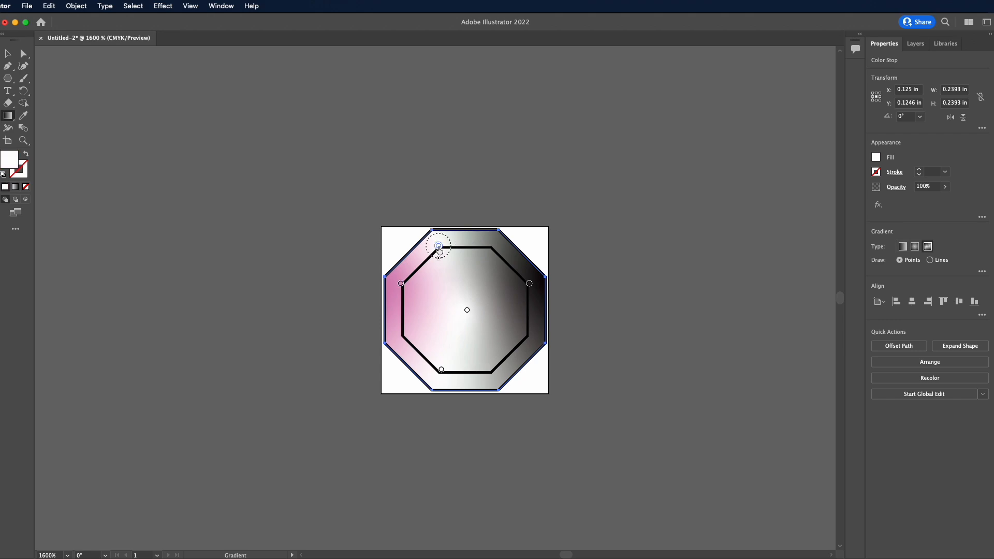
pyautogui.click(876, 156)
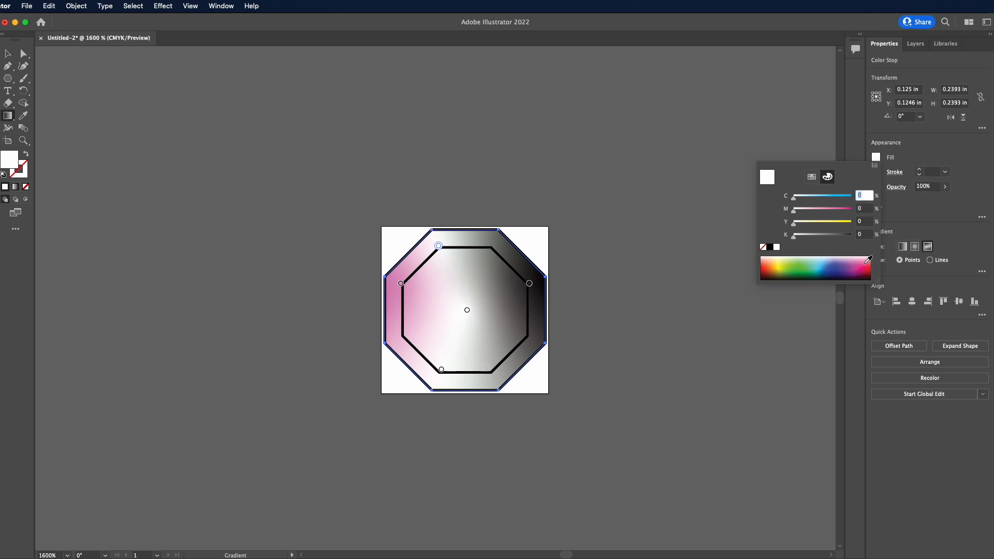
pyautogui.click(859, 259)
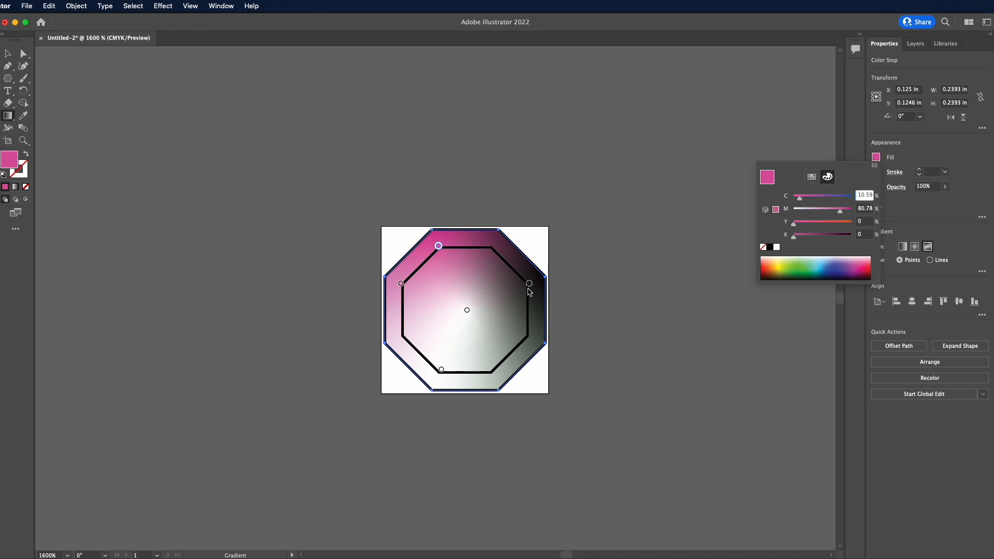
# Step: Colour the right and bottom gradient points purple, leaving the centre pale pink
pyautogui.click(529, 282)
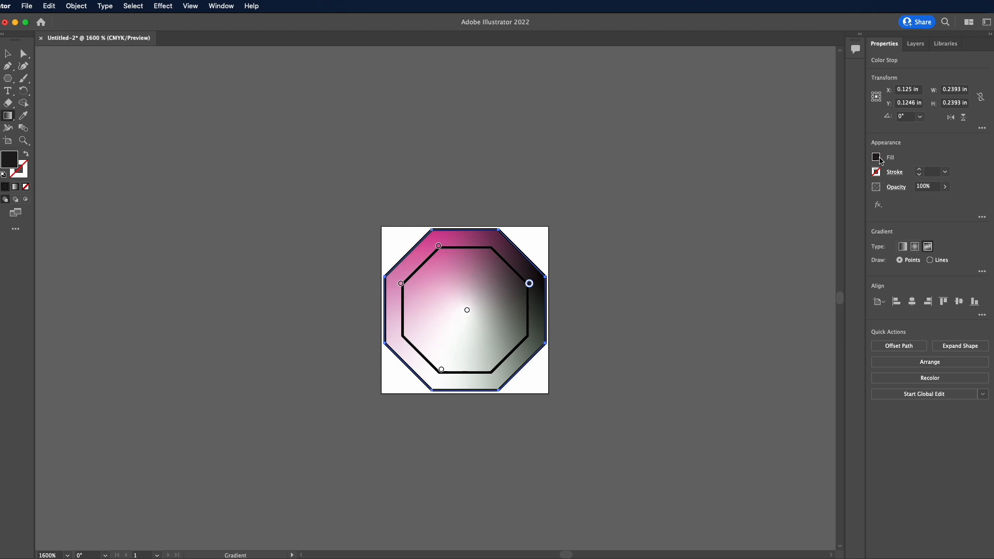
pyautogui.click(877, 157)
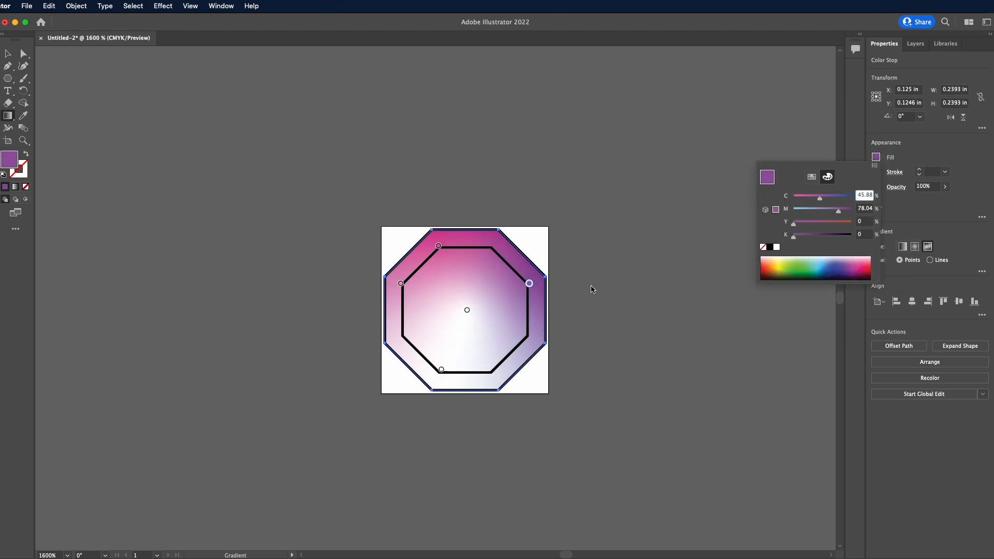
pyautogui.moveTo(463, 325)
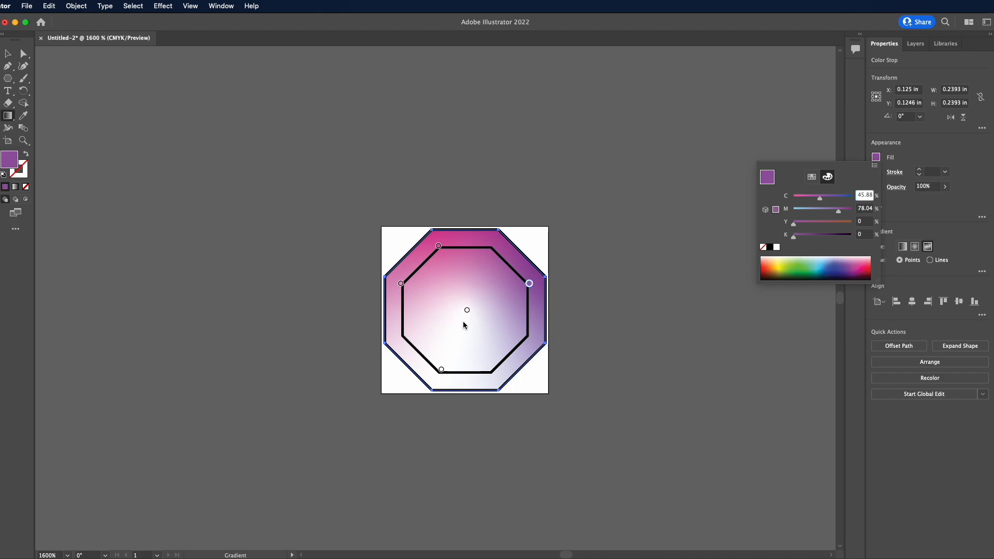
pyautogui.click(875, 157)
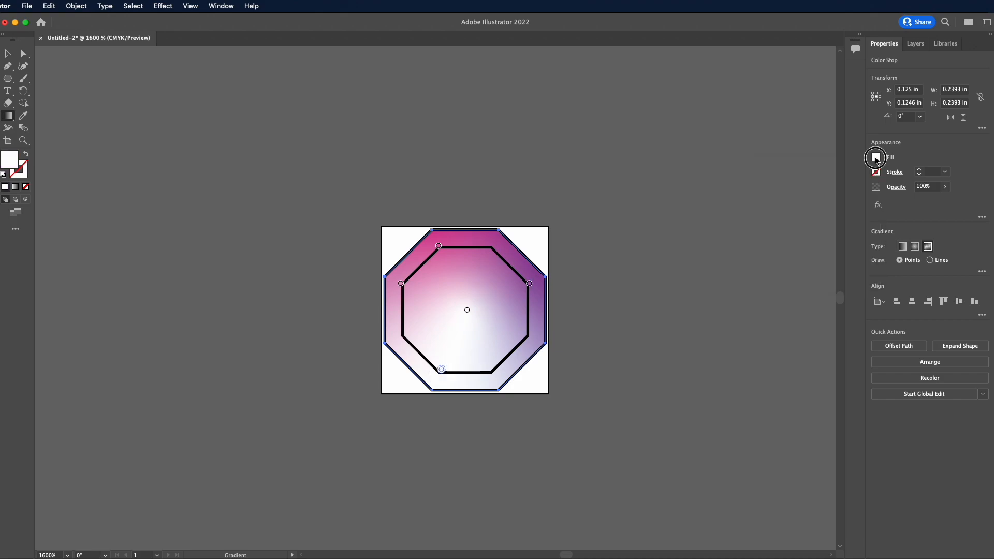
pyautogui.click(876, 157)
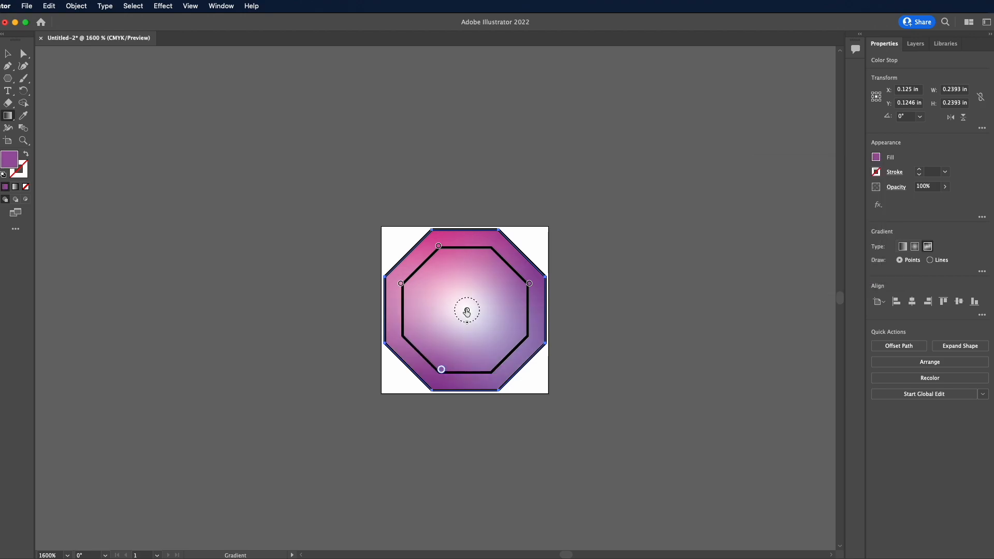
pyautogui.click(876, 156)
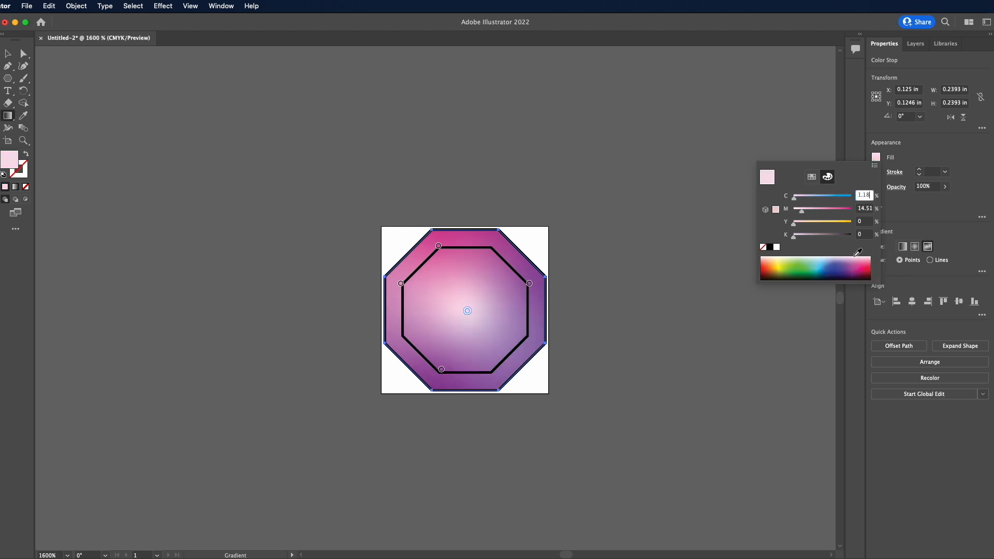
pyautogui.moveTo(589, 273)
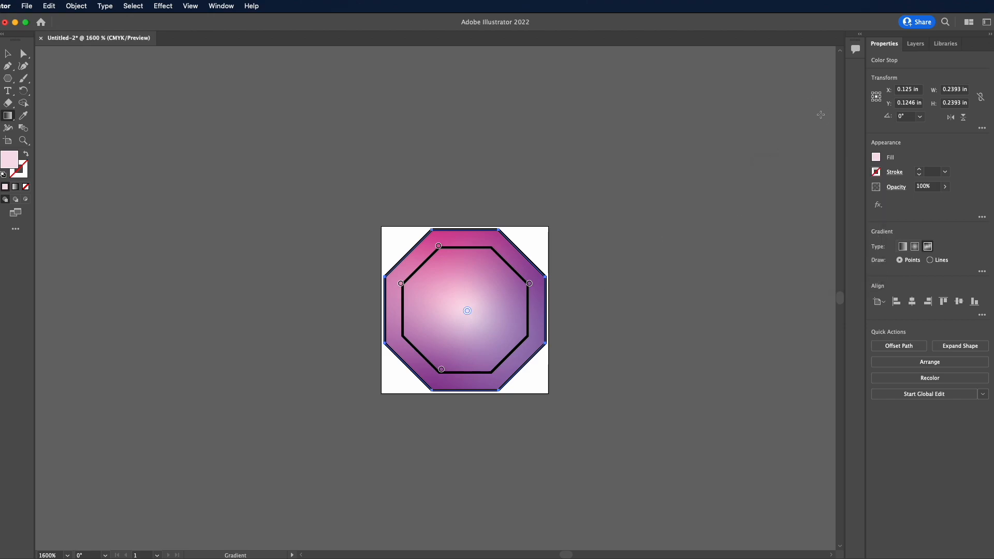
pyautogui.moveTo(628, 231)
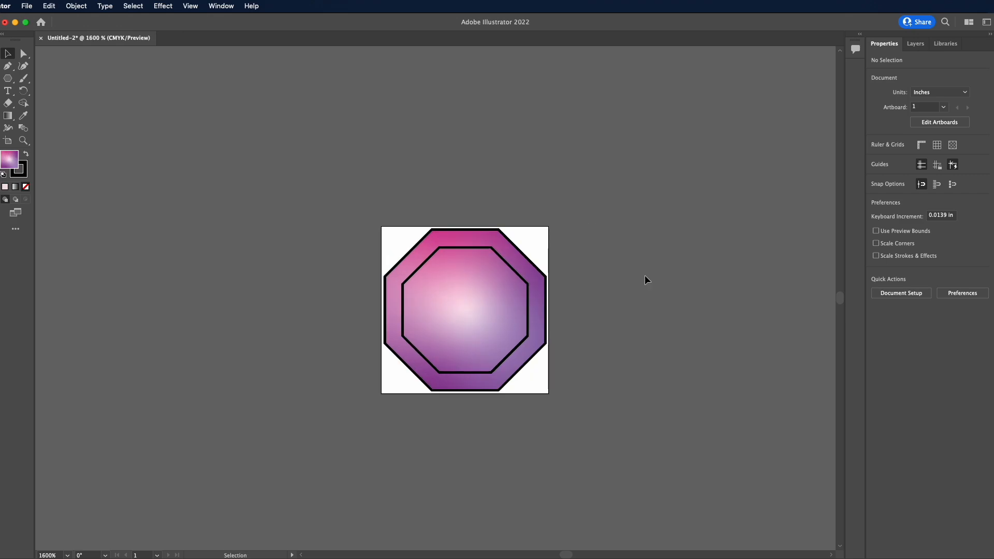
pyautogui.click(465, 309)
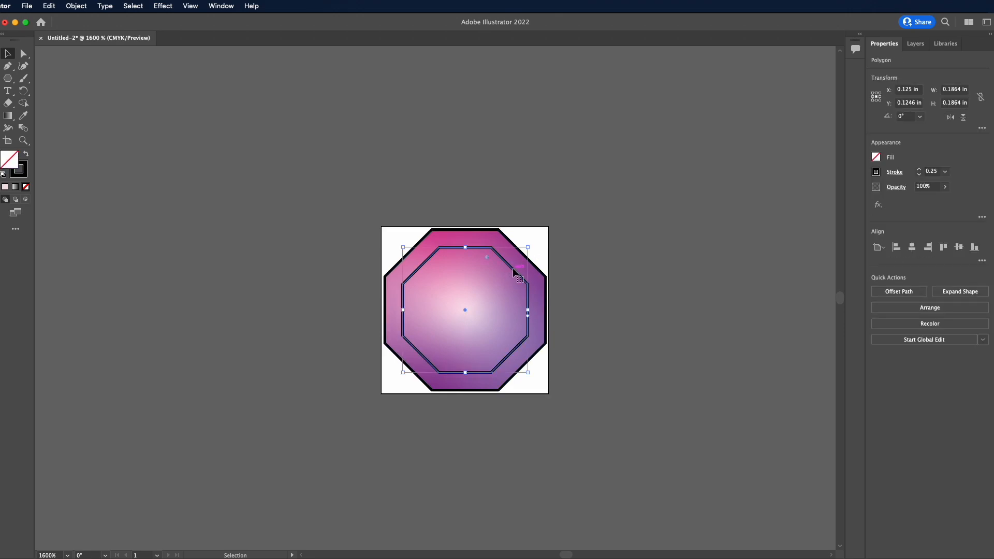
pyautogui.moveTo(642, 284)
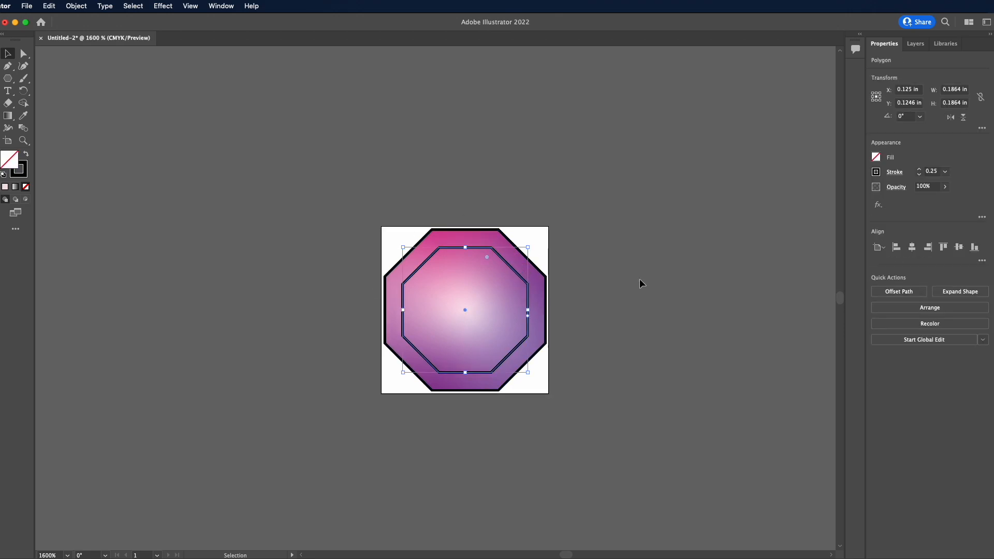
# Step: Recolour both octagon outlines from black to a pink CMYK stroke
pyautogui.doubleClick(17, 167)
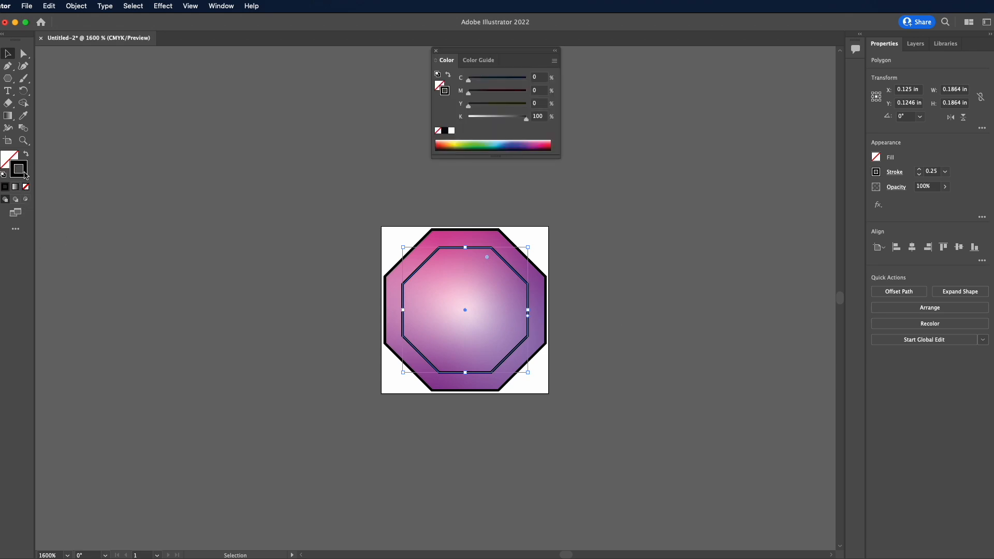
pyautogui.click(528, 145)
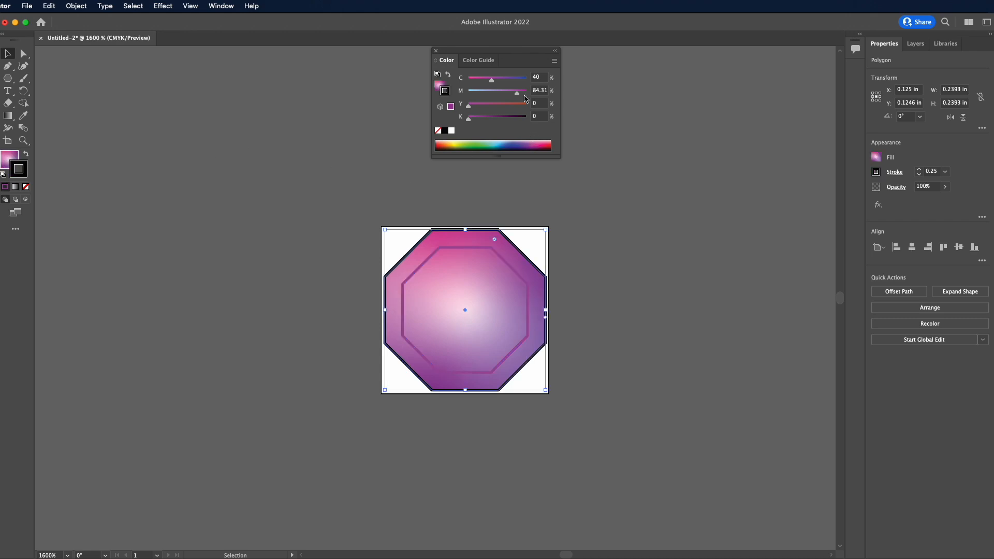
pyautogui.click(584, 311)
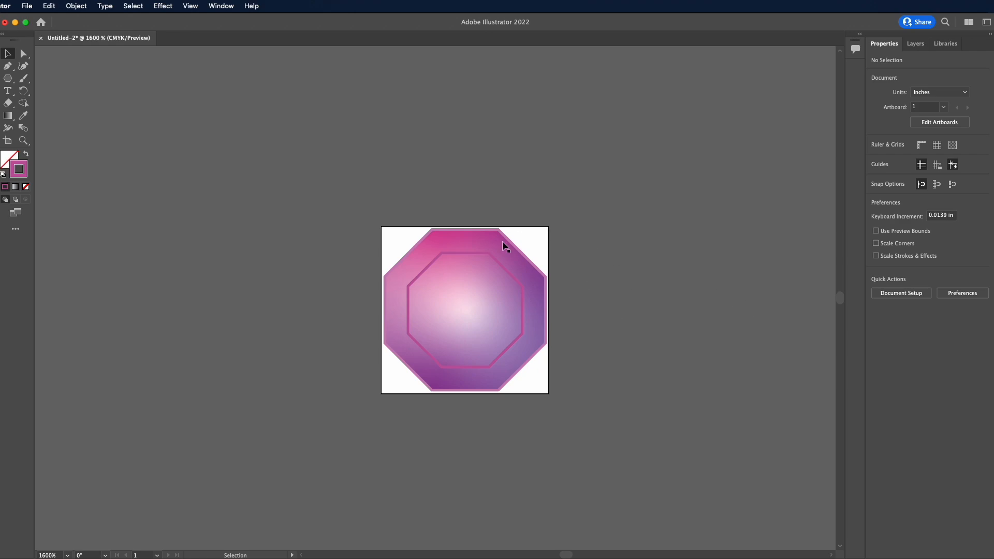
pyautogui.moveTo(544, 415)
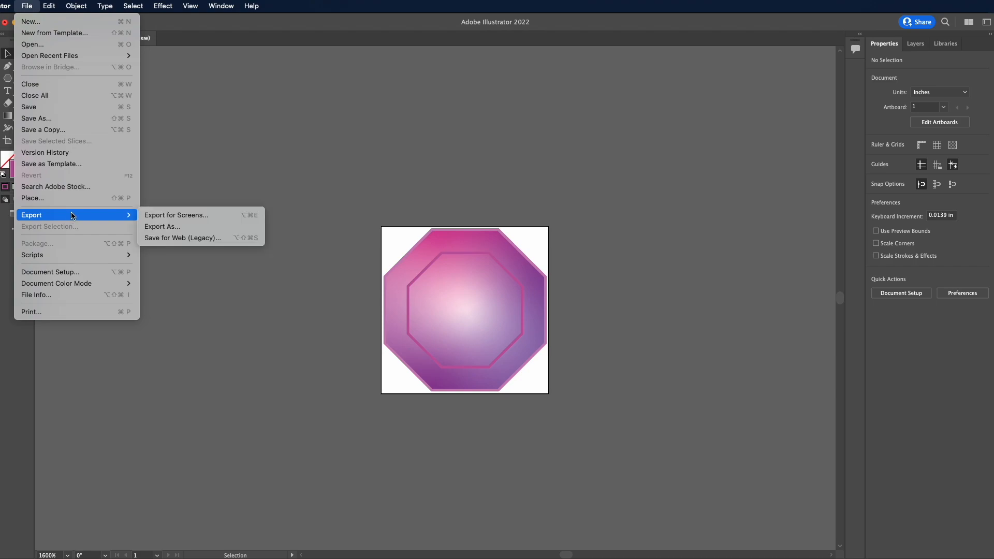
# Step: Export the sequin as purple sequins.png, 300 ppi with transparent background
pyautogui.click(163, 227)
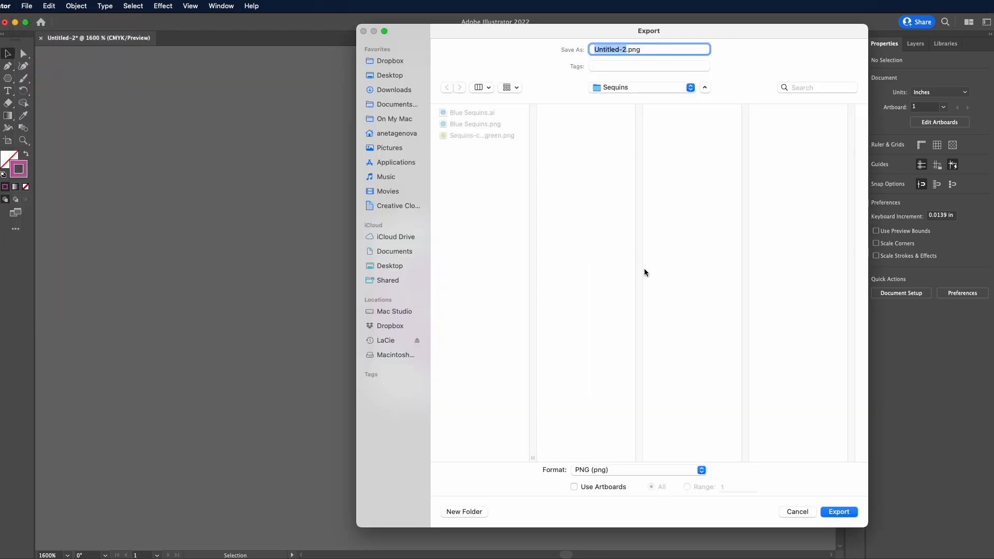
pyautogui.moveTo(676, 457)
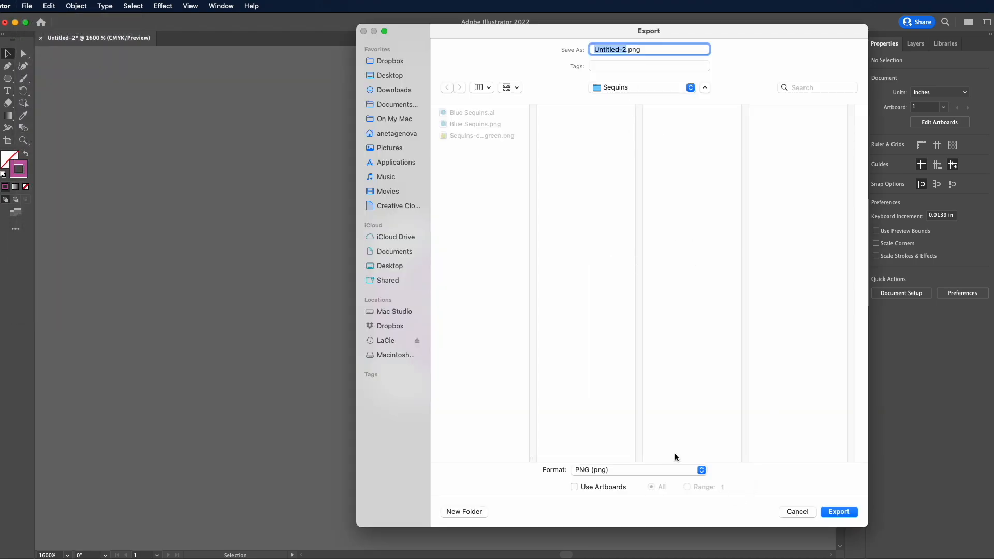
pyautogui.moveTo(608, 112)
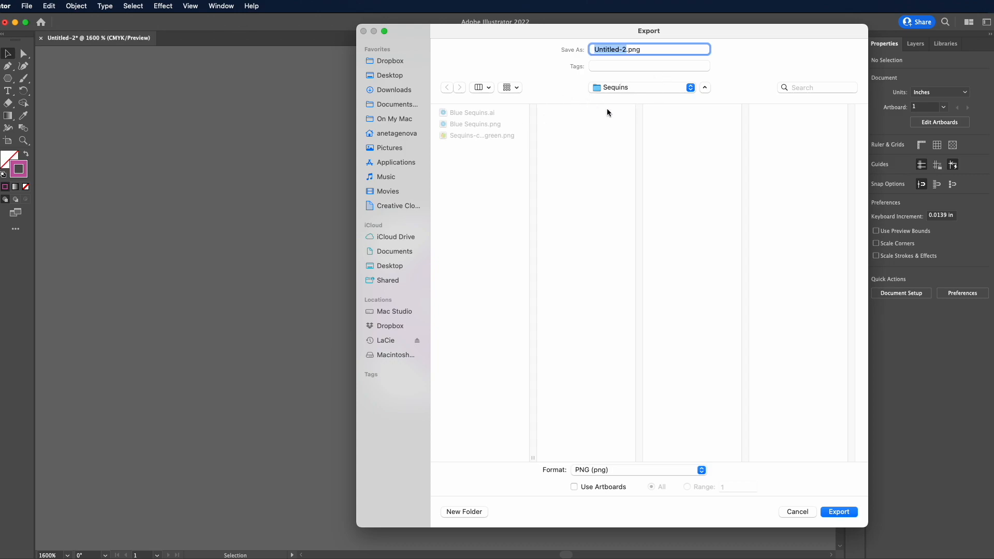
pyautogui.moveTo(627, 198)
pyautogui.write('purple sequins')
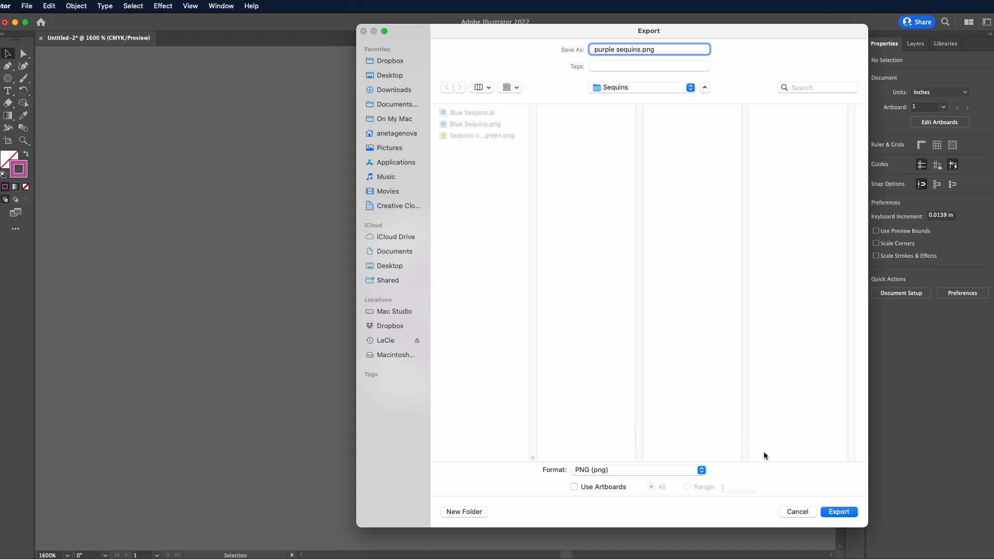
pyautogui.click(838, 511)
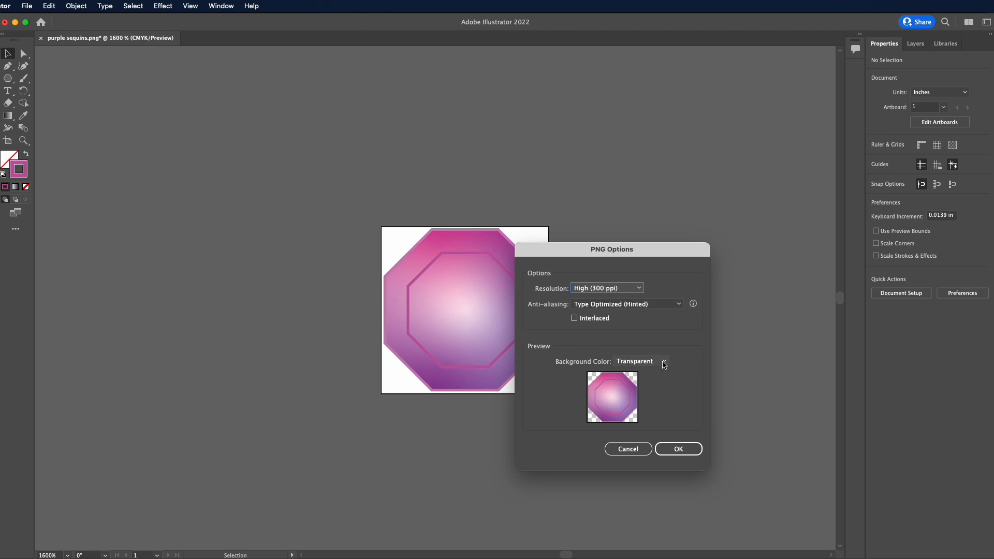
pyautogui.click(662, 360)
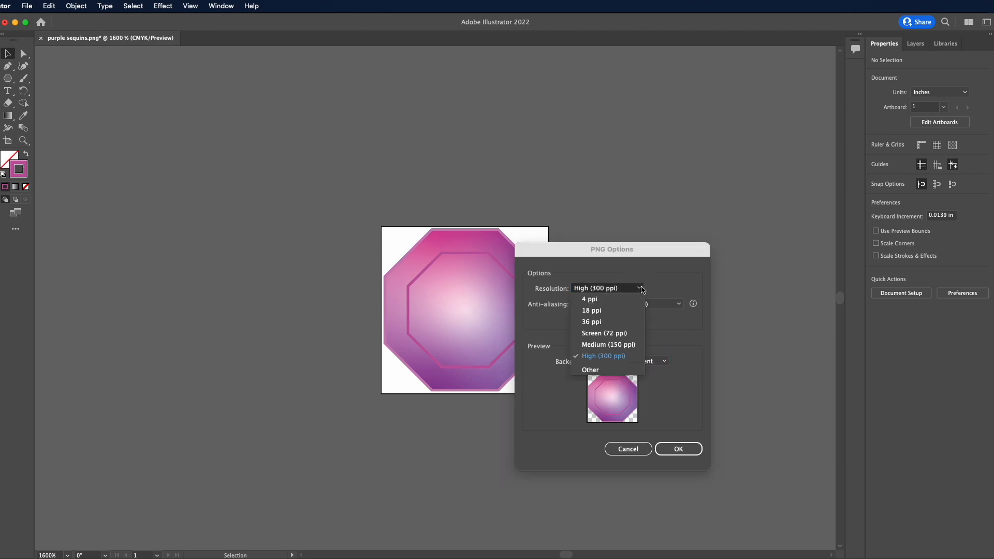
pyautogui.click(602, 355)
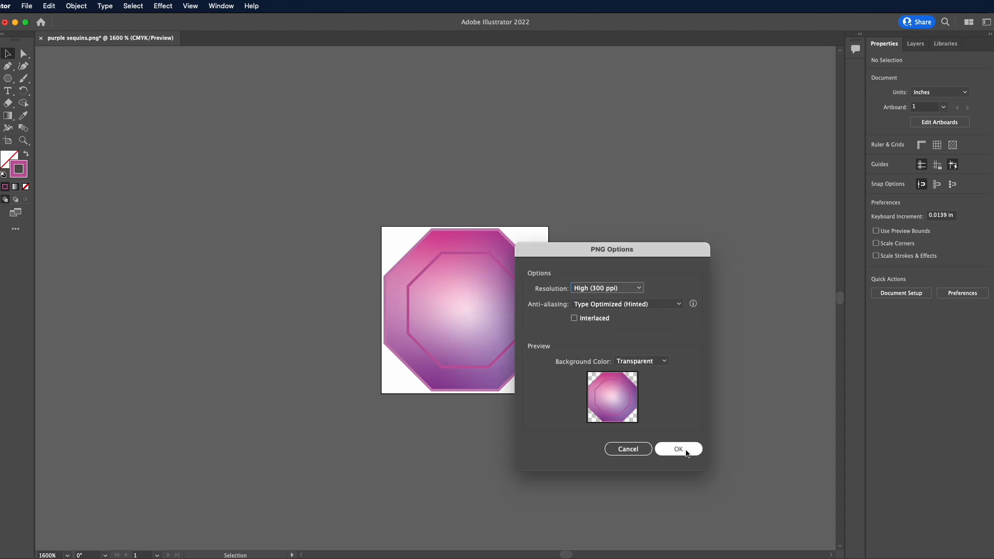
pyautogui.click(677, 449)
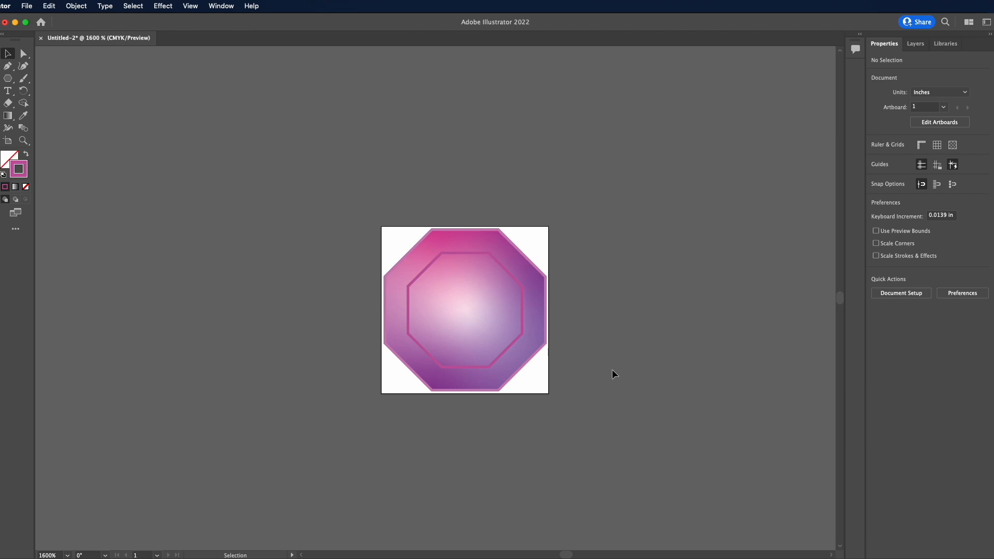
pyautogui.moveTo(51, 154)
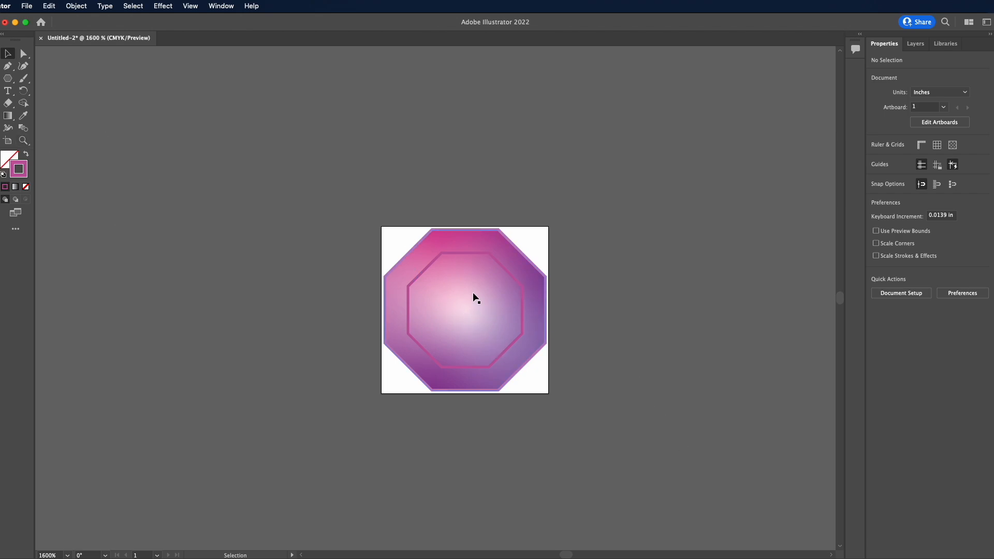
# Step: Draw a tiny outlined circle at the octagons' centre as the sequin hole
pyautogui.click(10, 83)
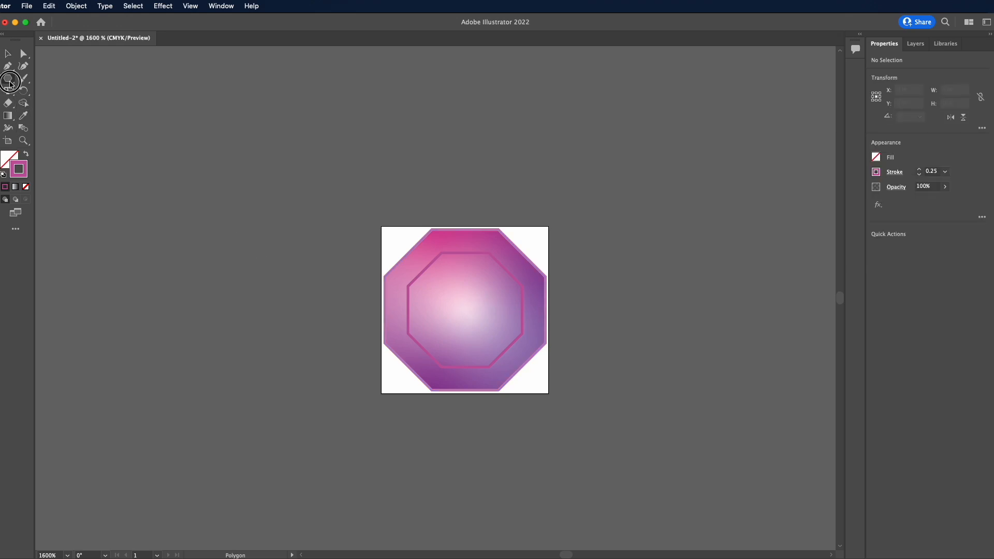
pyautogui.click(9, 78)
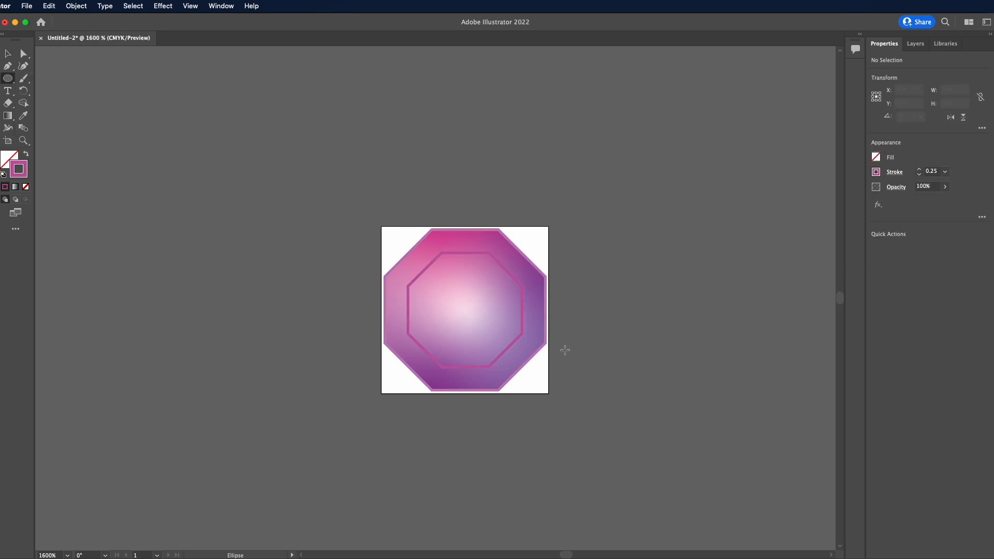
pyautogui.moveTo(460, 306)
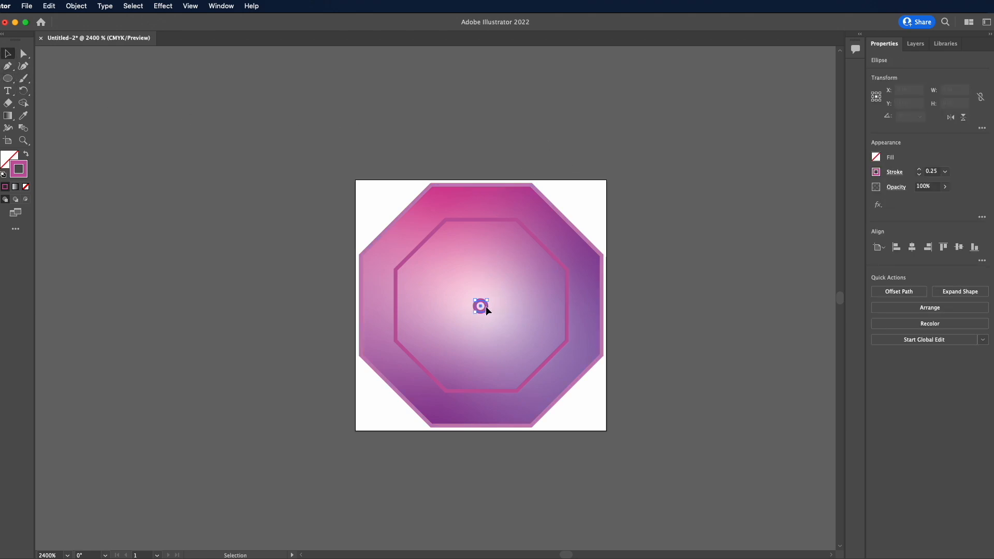
pyautogui.click(875, 157)
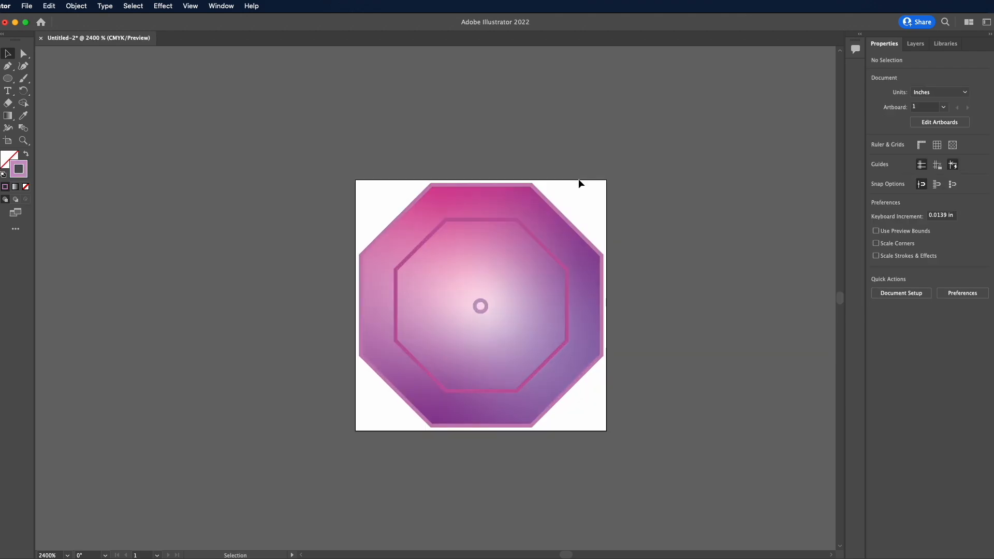
pyautogui.click(479, 307)
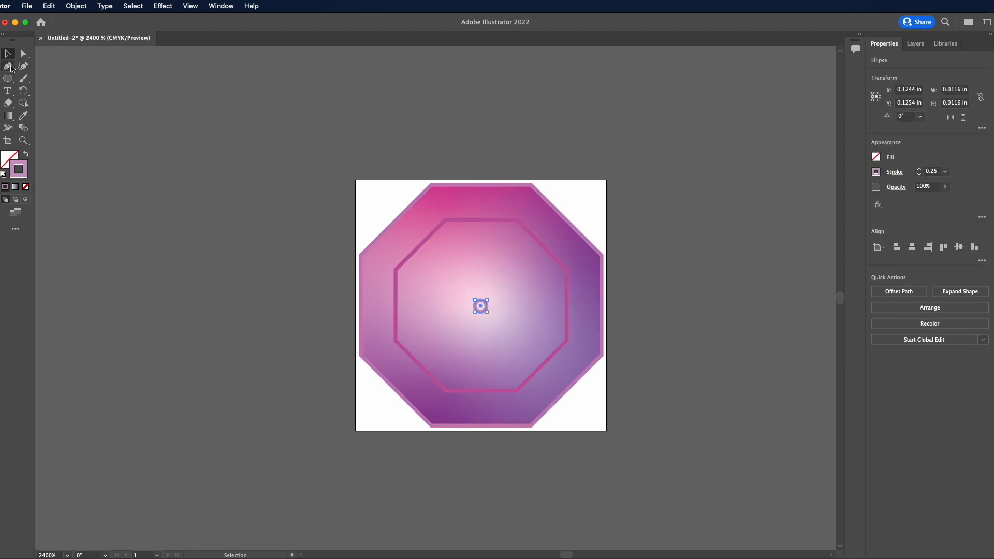
pyautogui.click(24, 53)
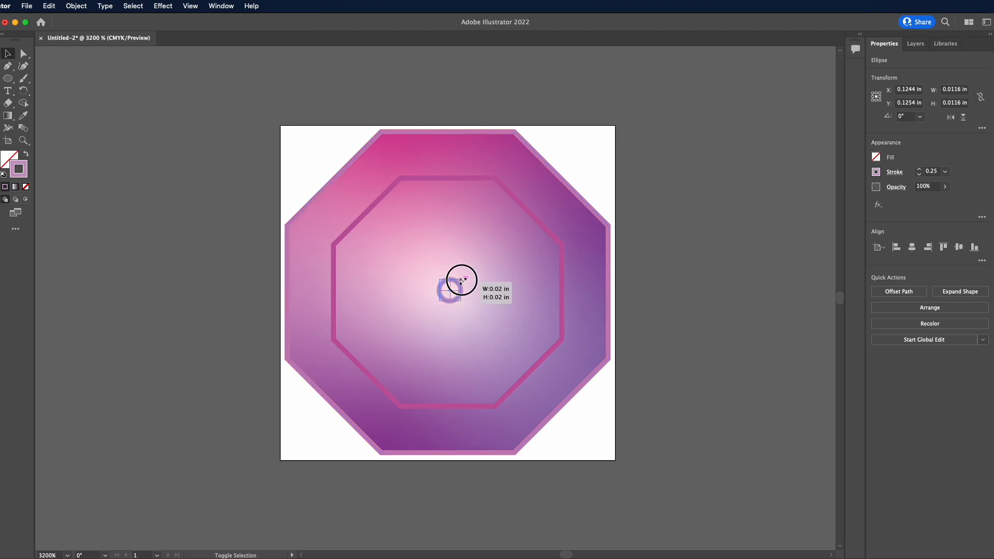
pyautogui.click(706, 262)
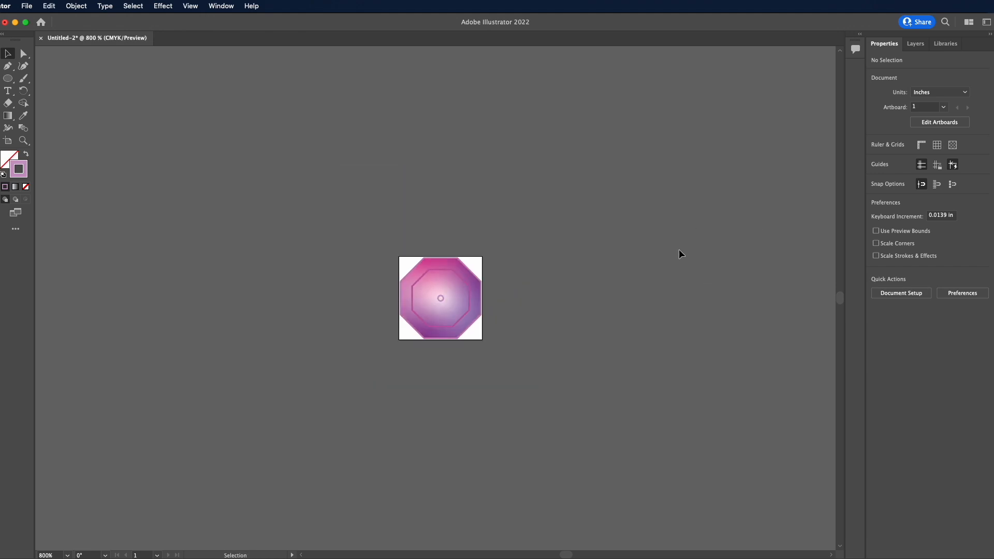
pyautogui.moveTo(27, 14)
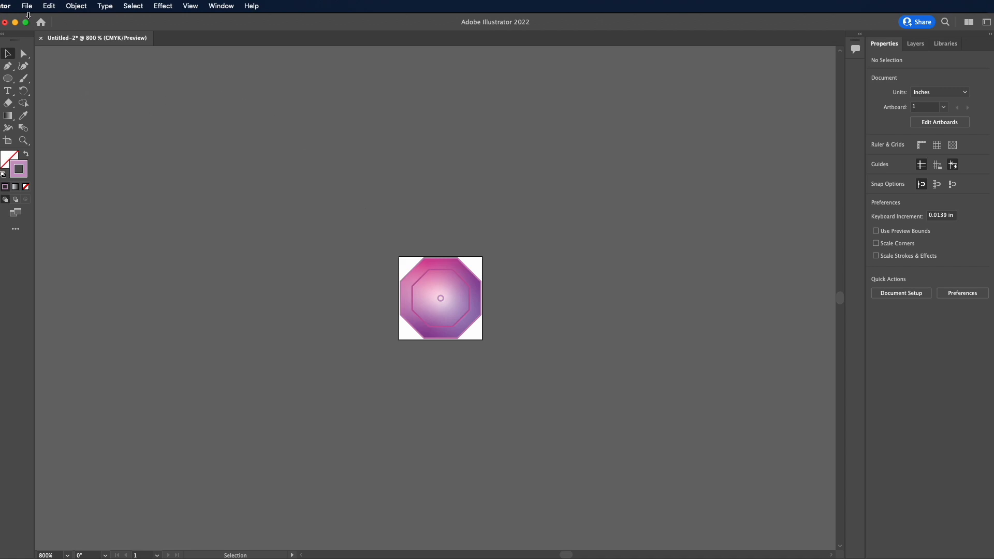
# Step: Export the holed sequin as purple sequins w hole.png, transparent 300 ppi
pyautogui.click(27, 6)
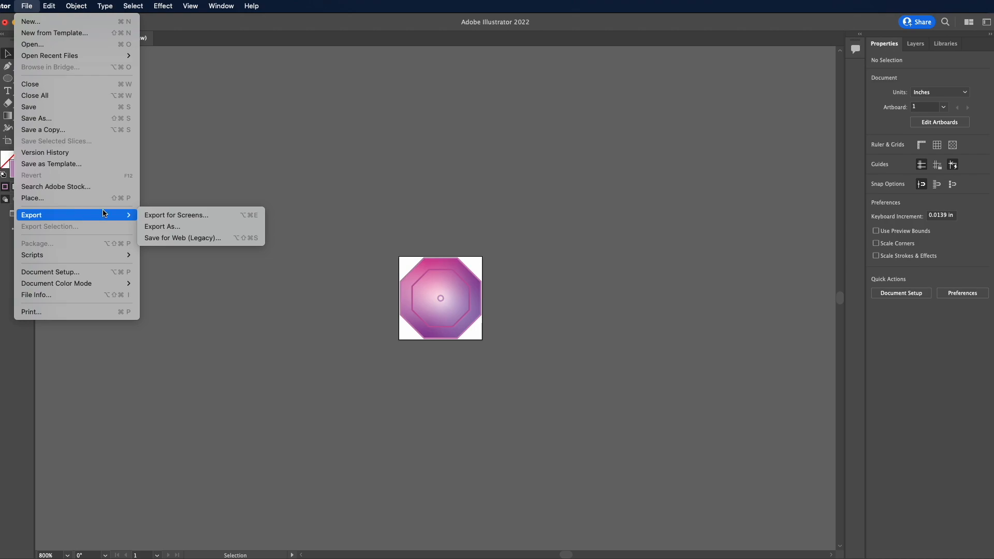
pyautogui.click(162, 227)
pyautogui.write('purple sequins w hole.png')
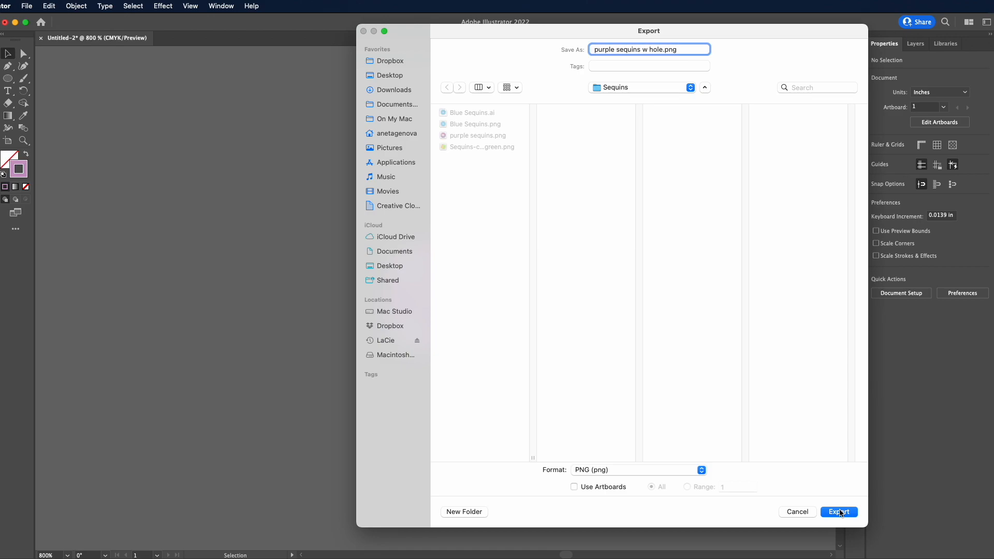
pyautogui.click(837, 512)
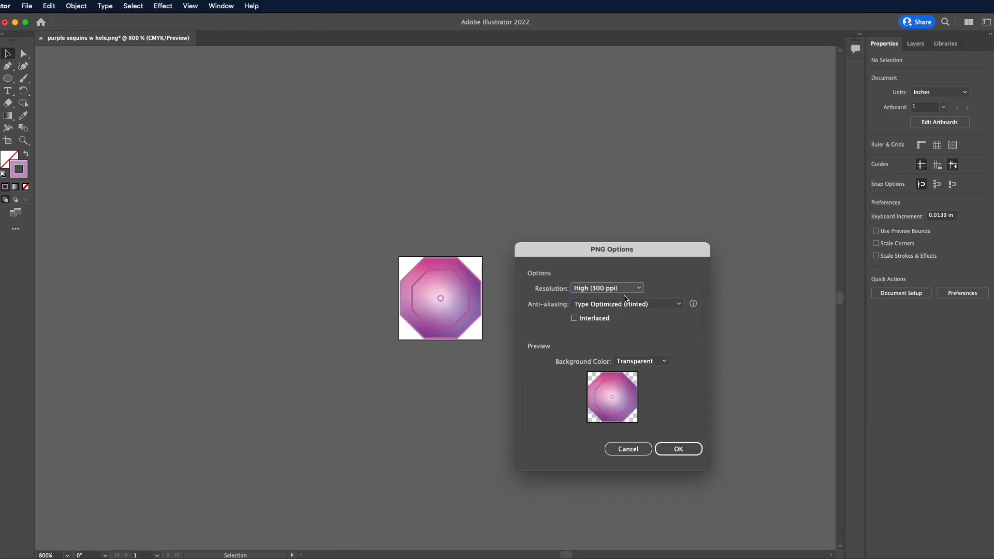
pyautogui.click(677, 448)
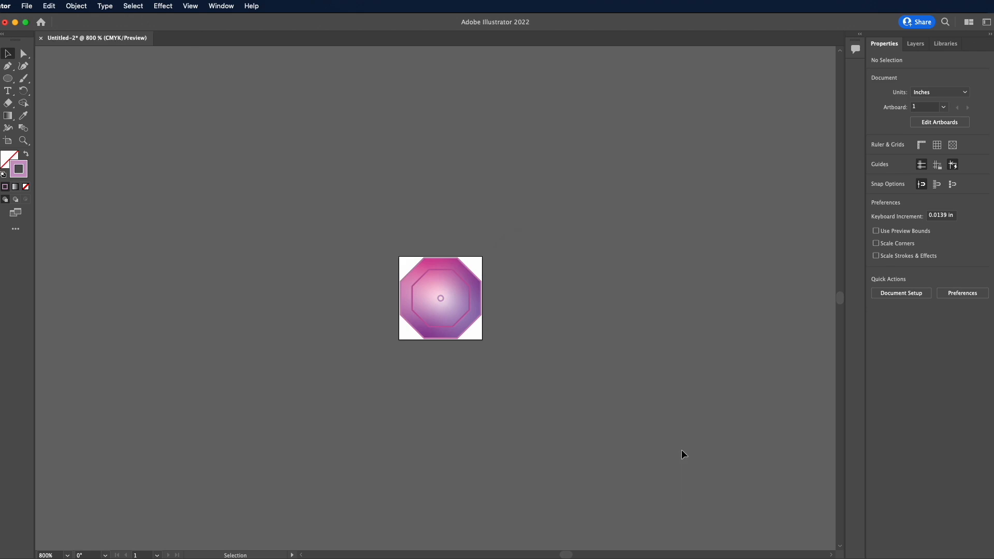
pyautogui.moveTo(500, 173)
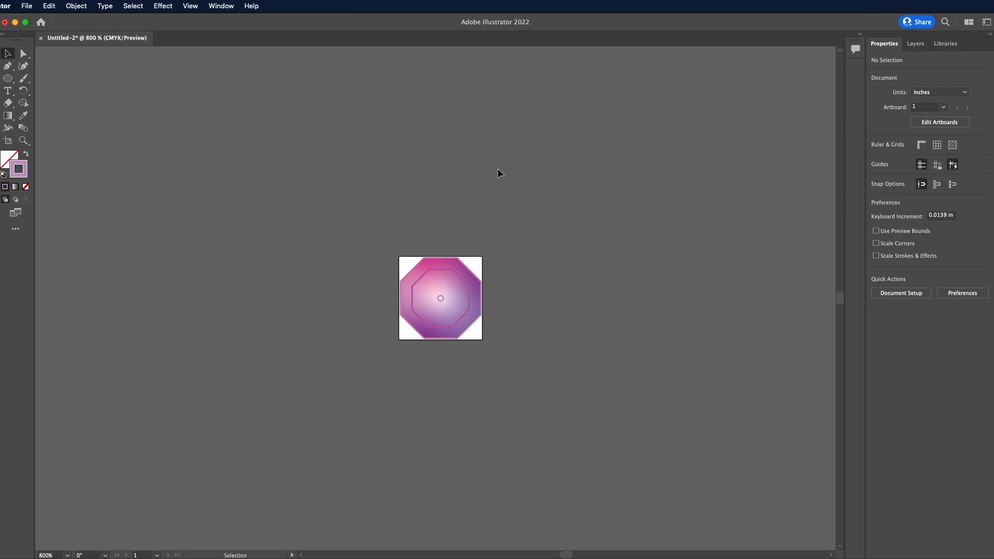